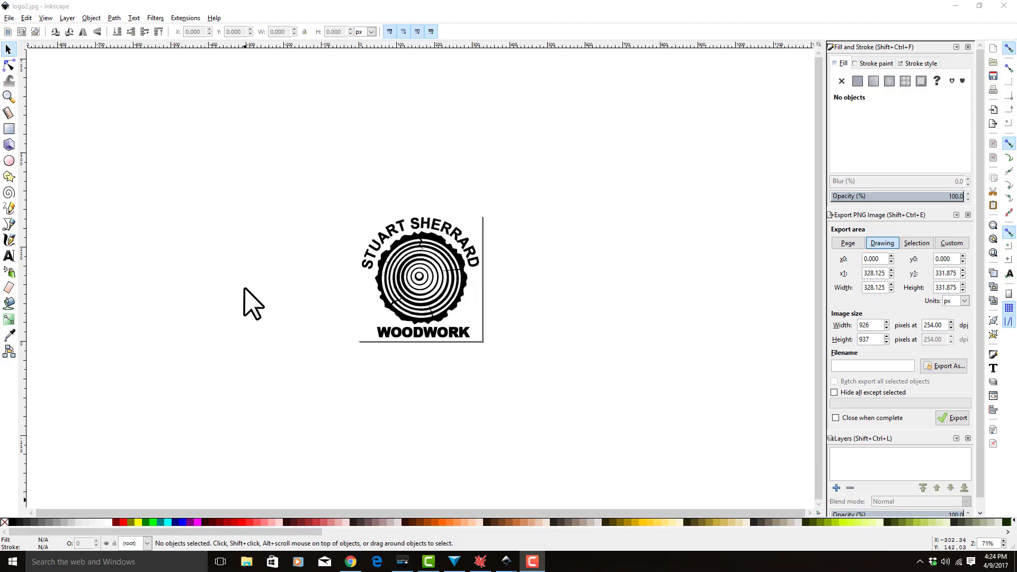
mouse_move(289, 282)
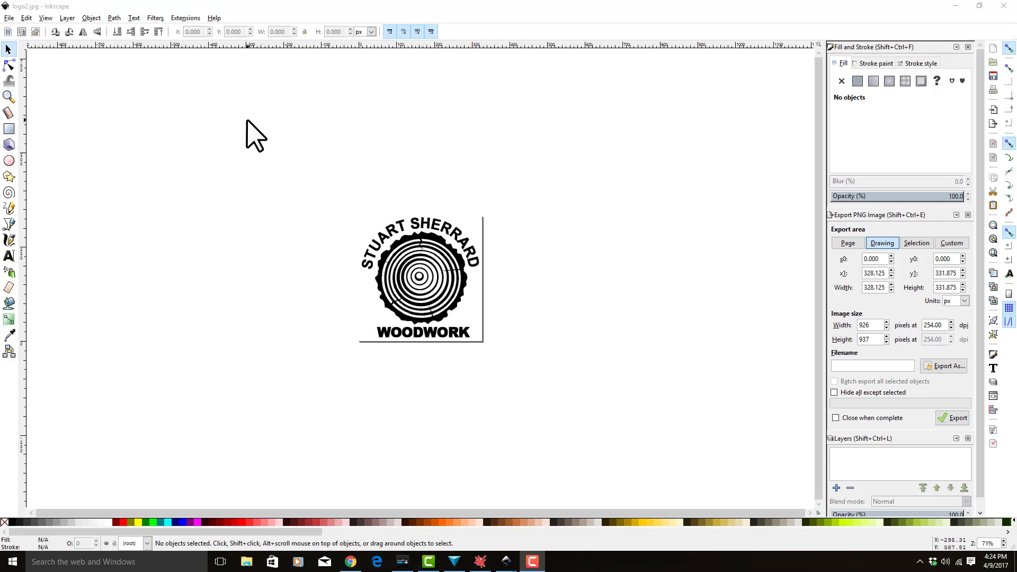
mouse_move(250, 138)
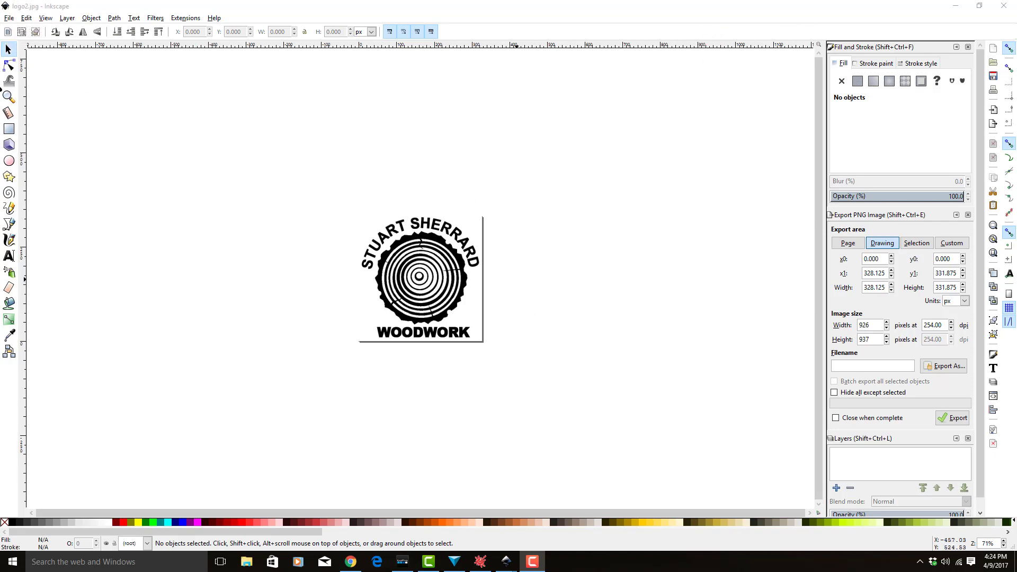
mouse_move(177, 50)
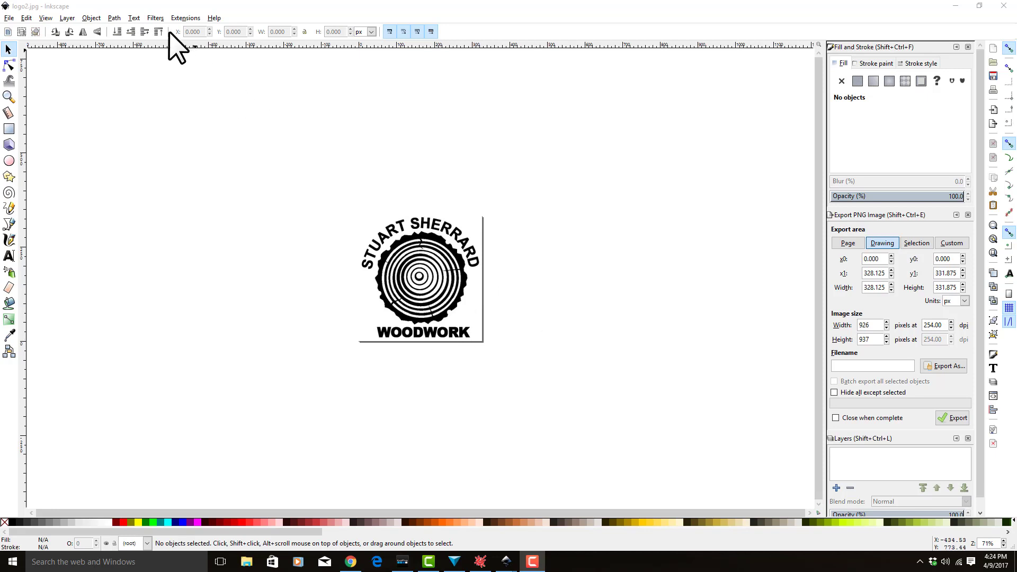
Step: Open the Trace Bitmap settings and select the woodwork logo image
left_click(133, 18)
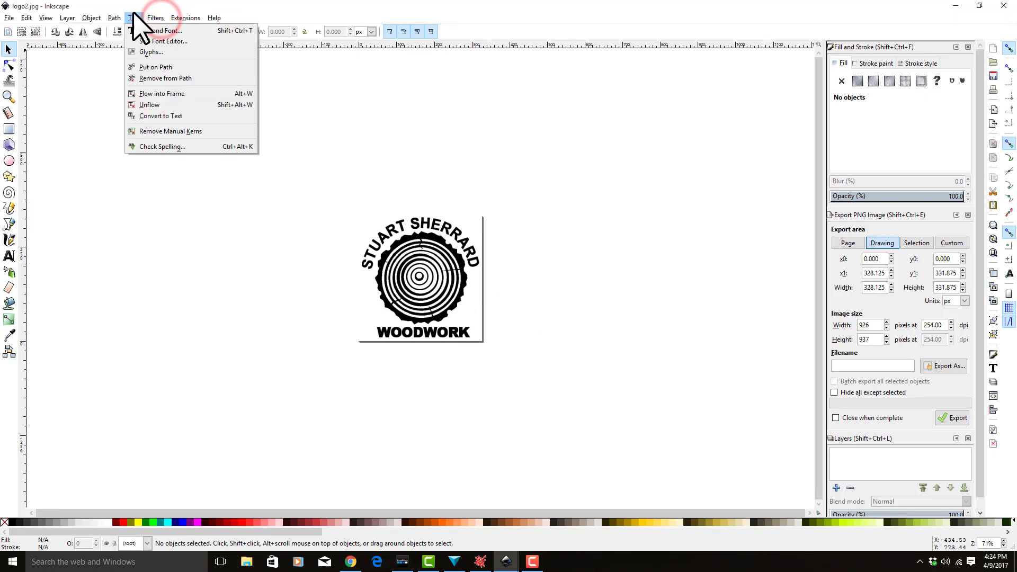
left_click(113, 18)
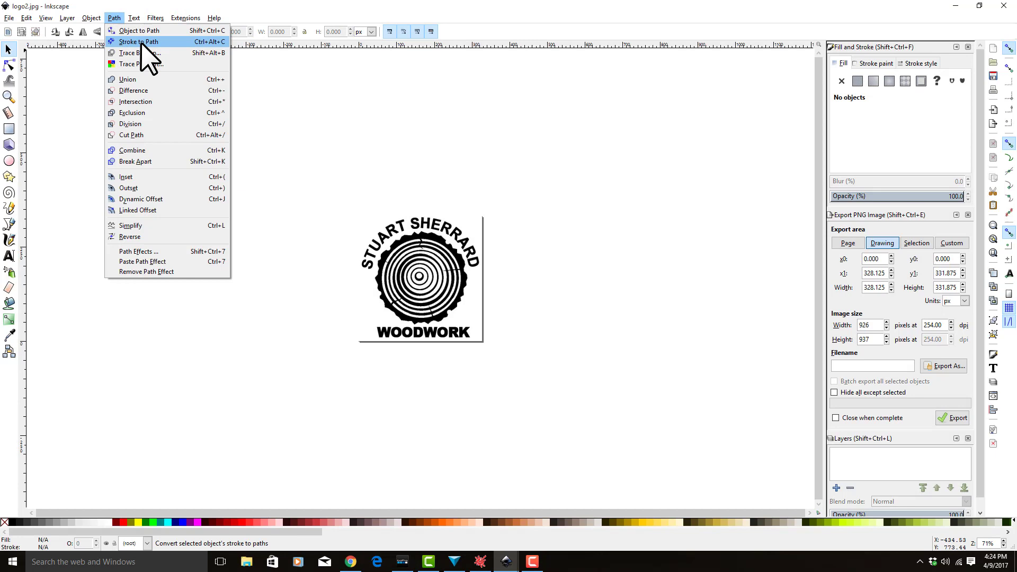
left_click(136, 53)
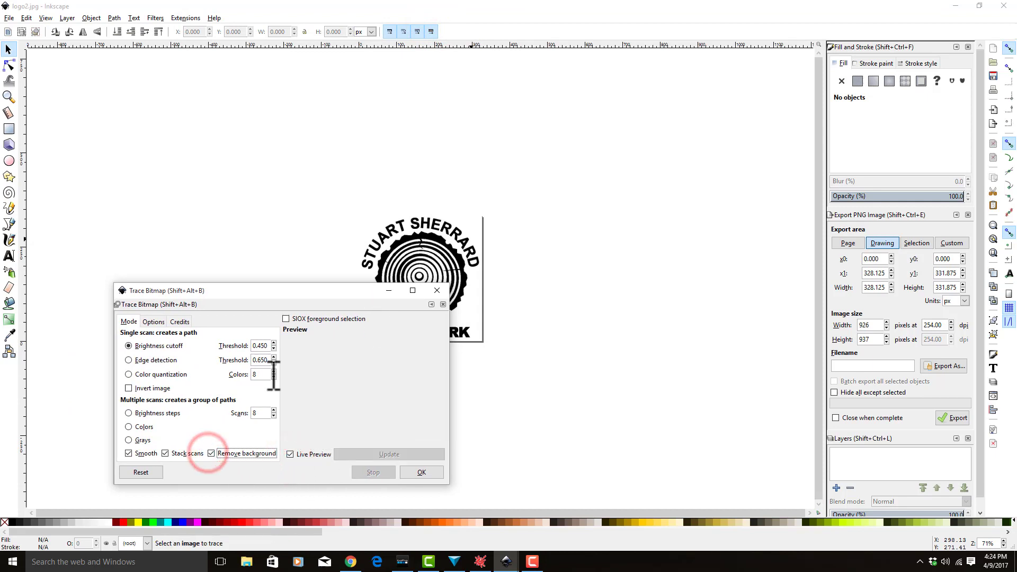
mouse_move(275, 363)
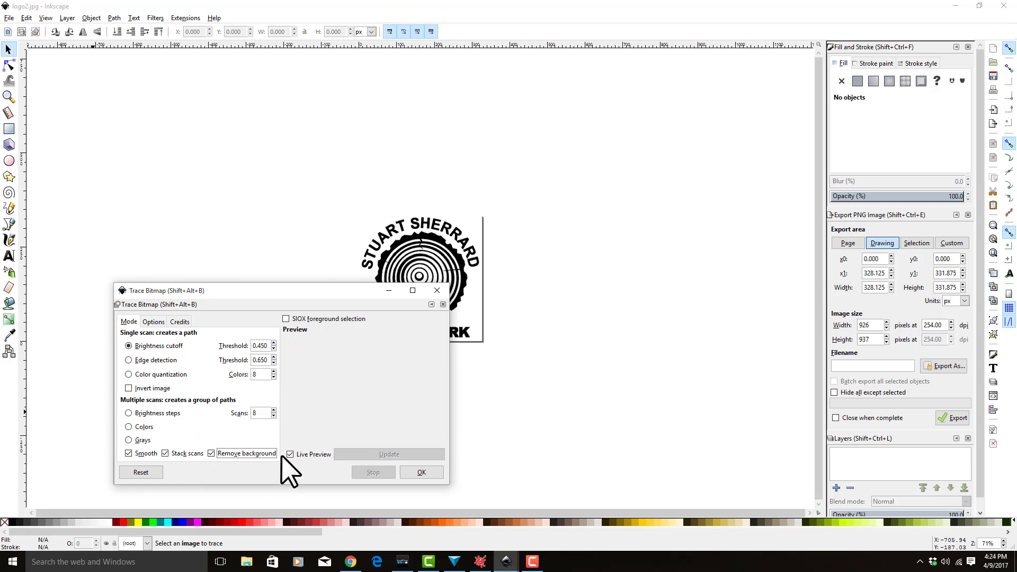
left_click(211, 454)
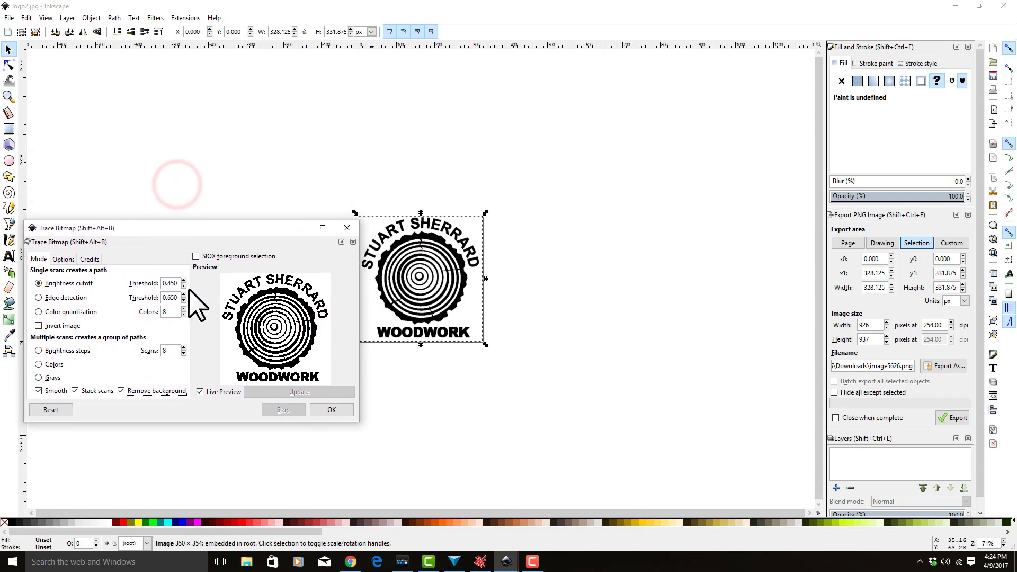
Step: Trace the logo with a brightness cutoff threshold of 0.600
left_click(182, 281)
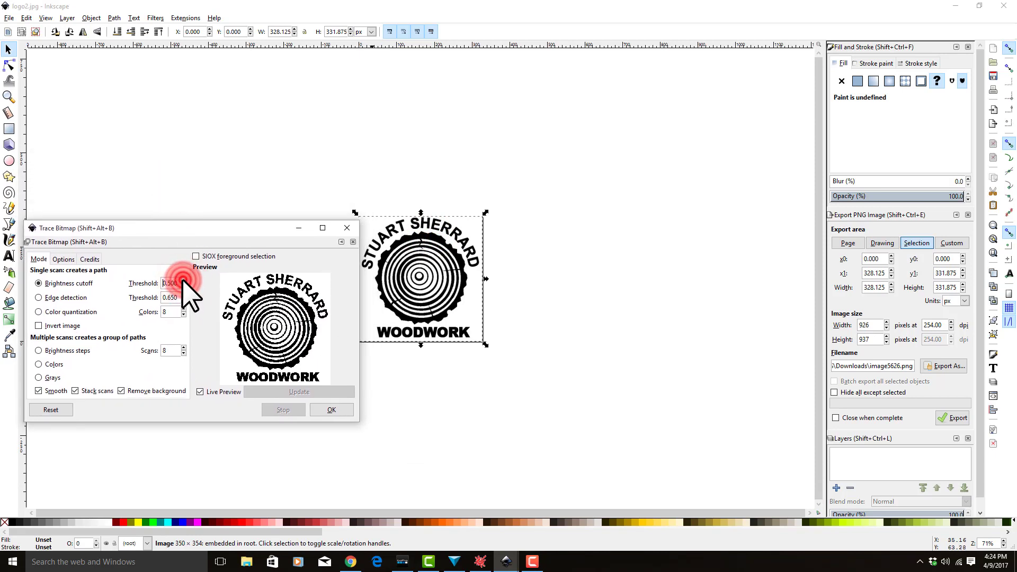
left_click(183, 280)
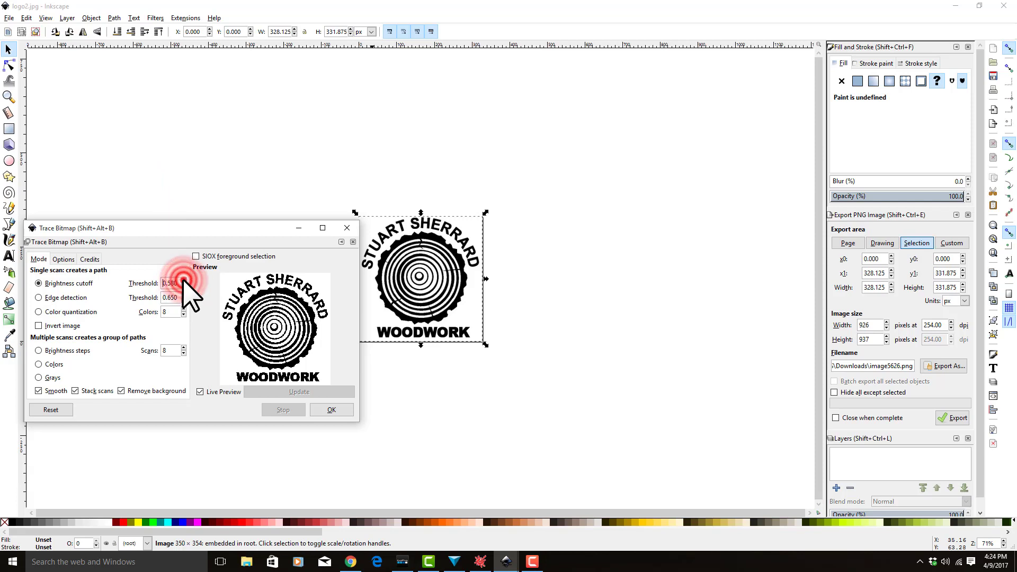
left_click(184, 280)
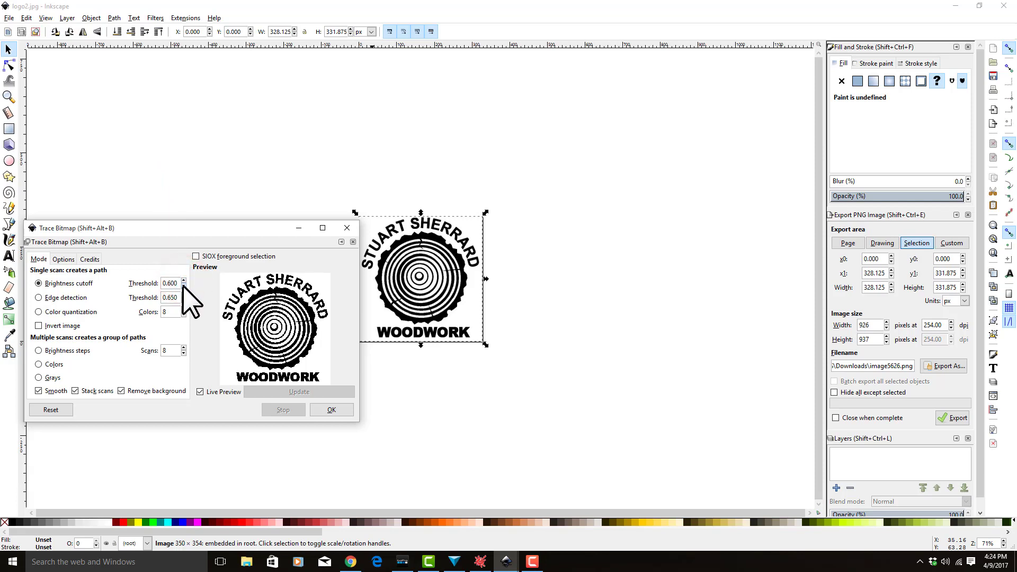
mouse_move(331, 410)
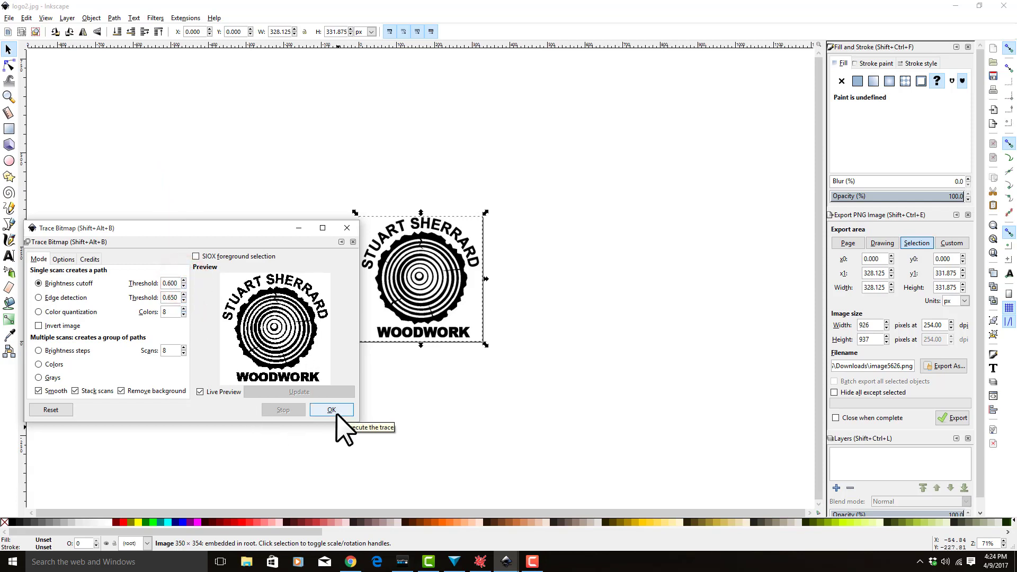
left_click(330, 409)
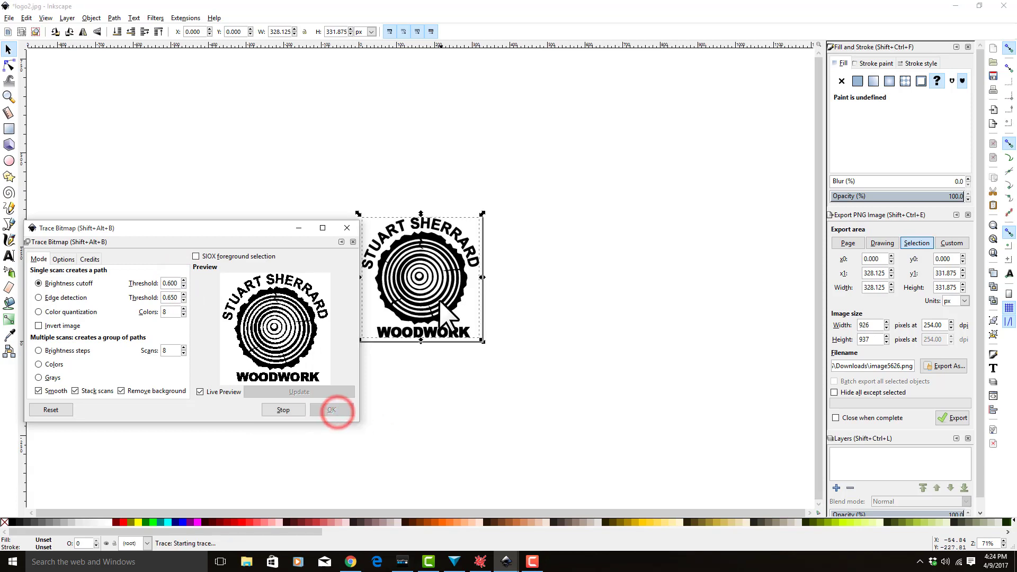
left_click(331, 410)
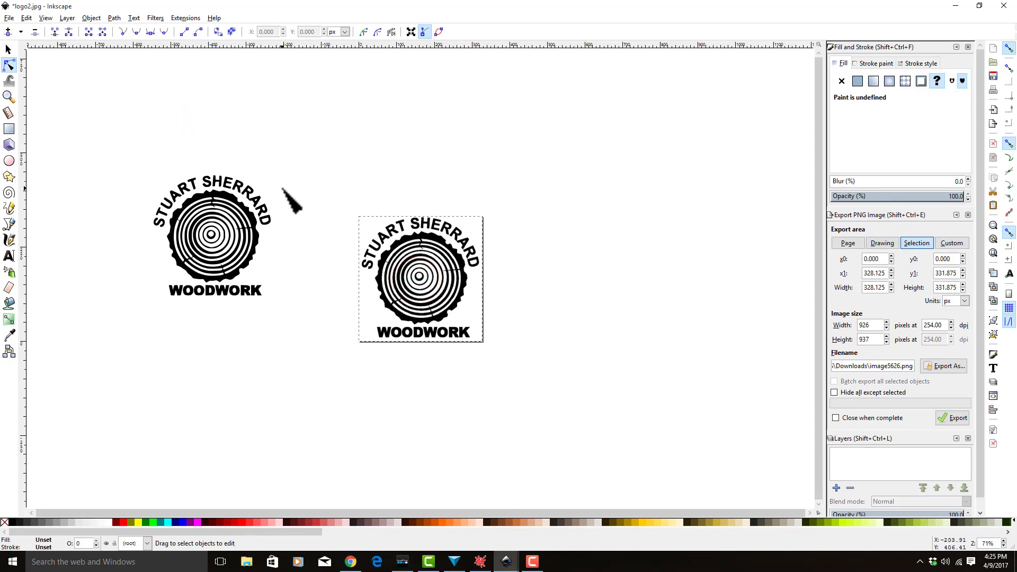
mouse_move(422, 266)
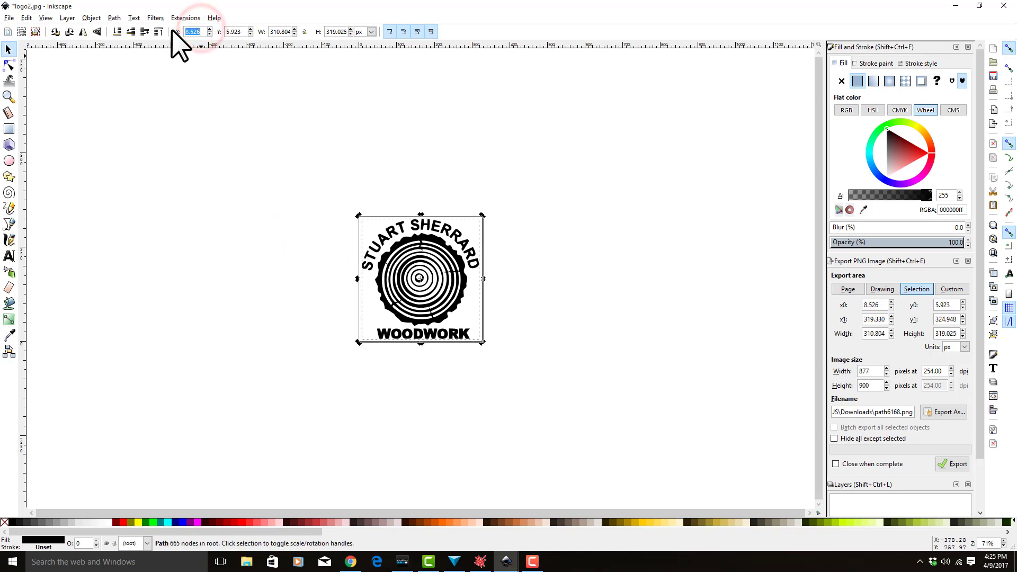
Step: Enter 0 for the traced path's X and Y coordinates
type("0")
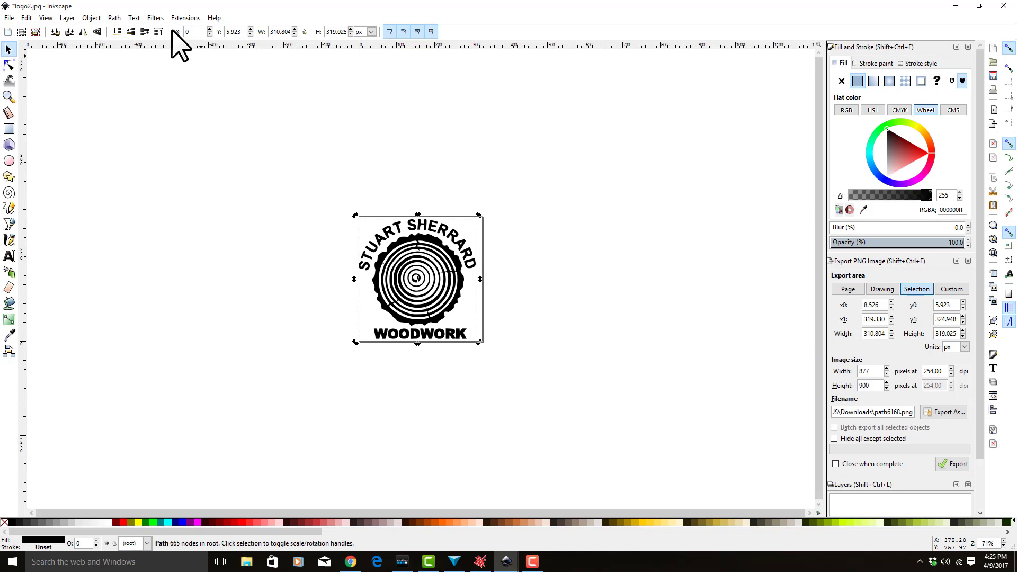
triple_click(279, 31)
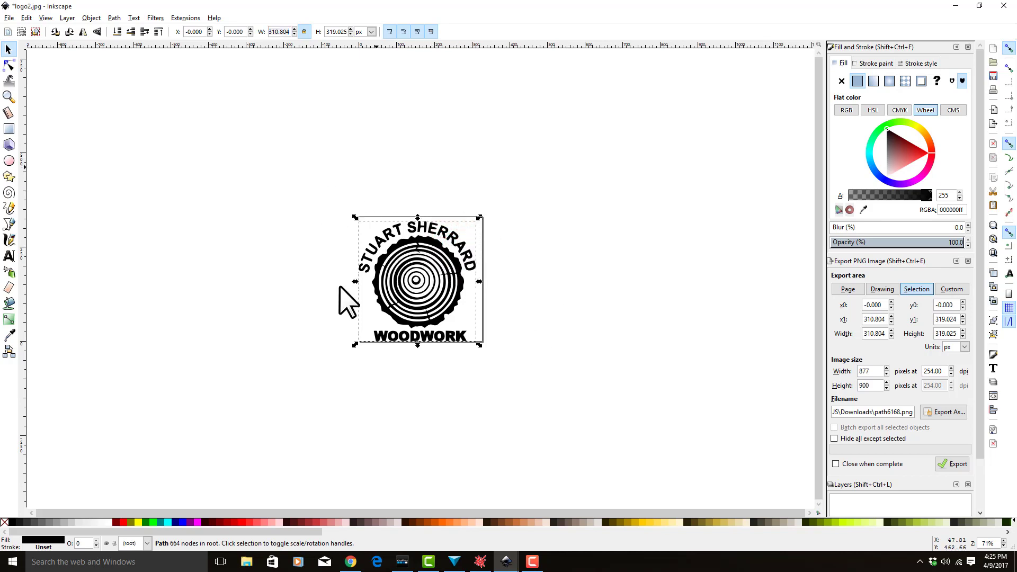
mouse_move(336, 221)
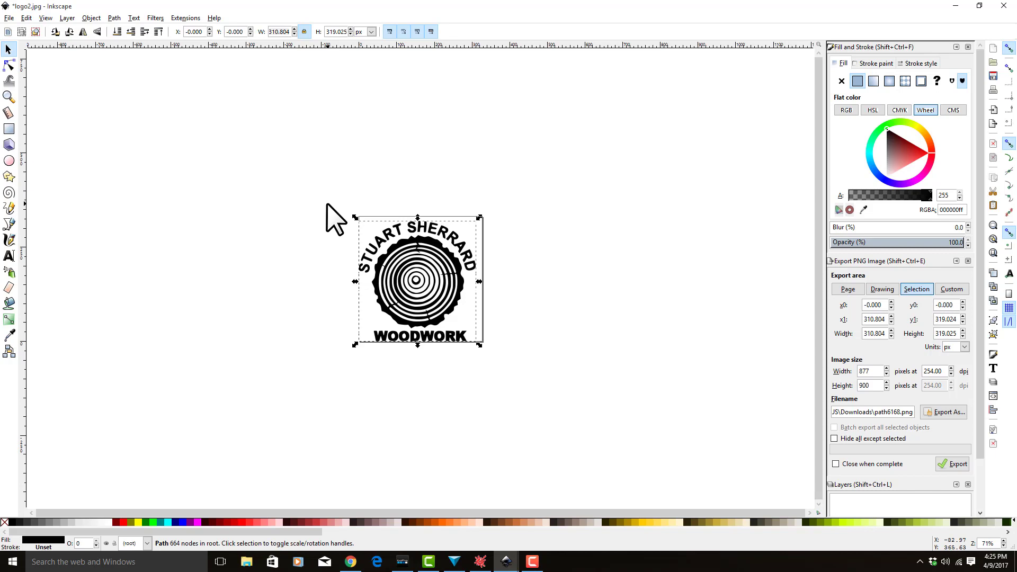
mouse_move(396, 198)
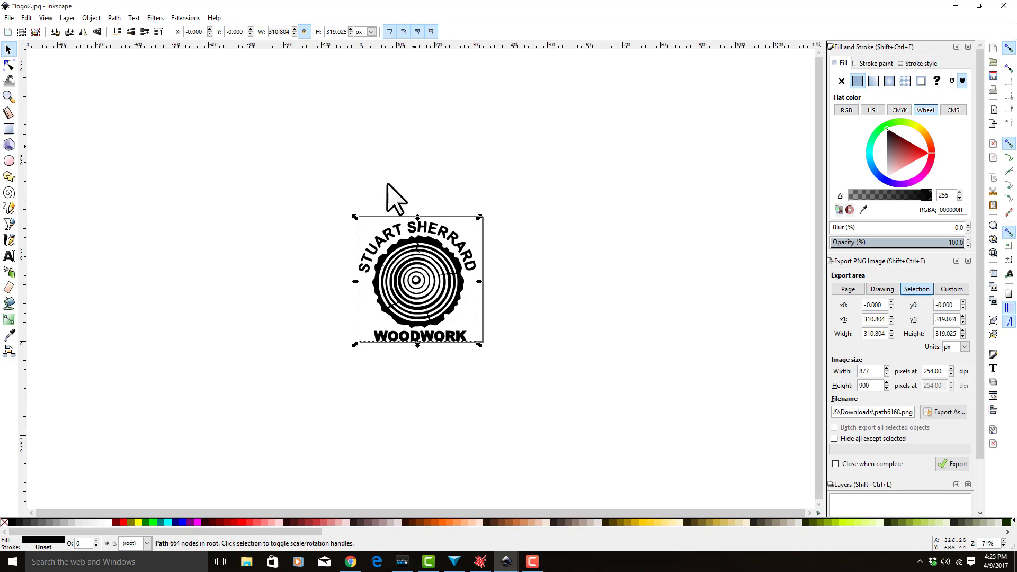
mouse_move(350, 403)
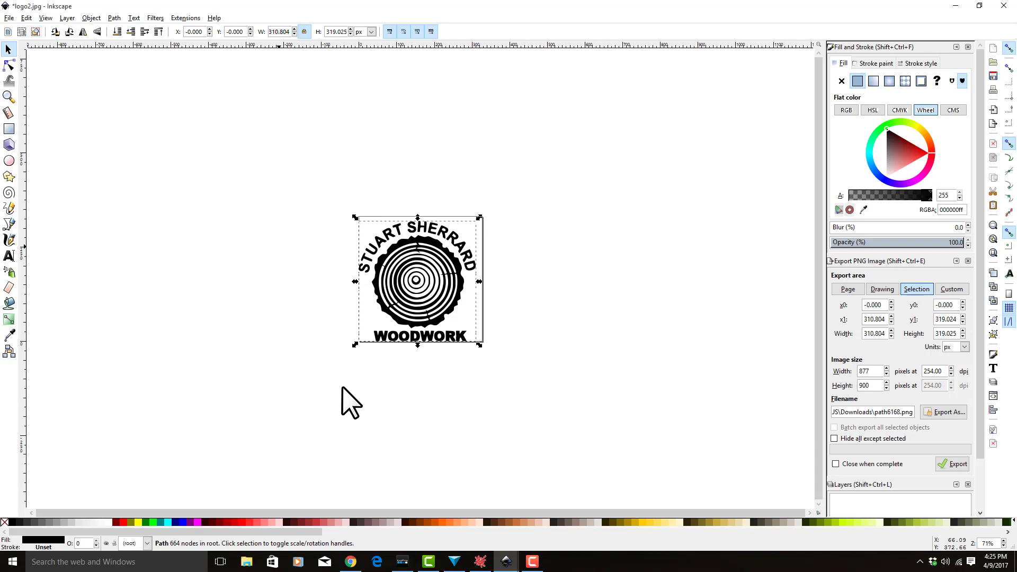
mouse_move(1007, 12)
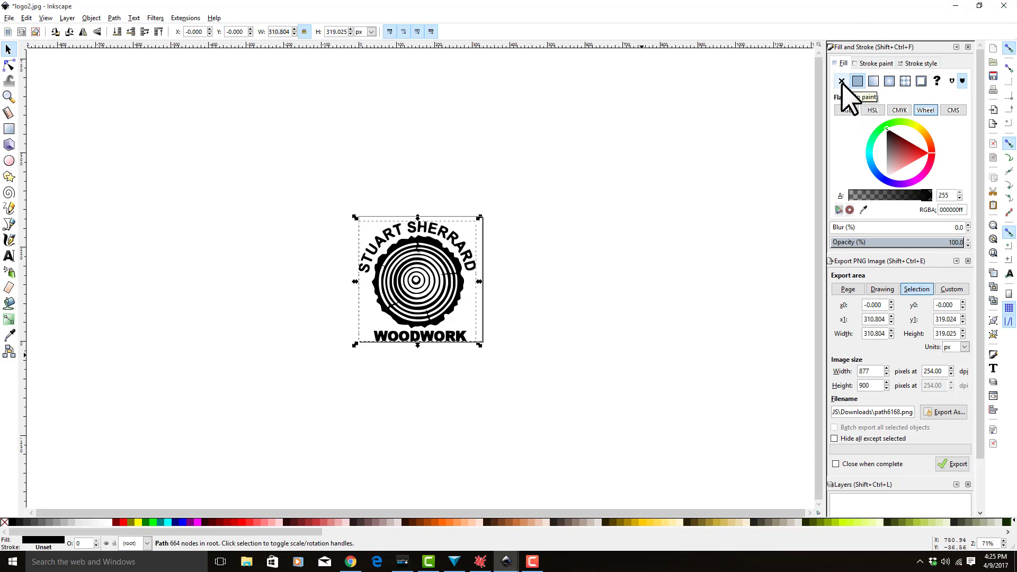
Step: Remove the logo's fill, give it a flat-colour stroke, and set stroke width to 0.1 mm
left_click(841, 80)
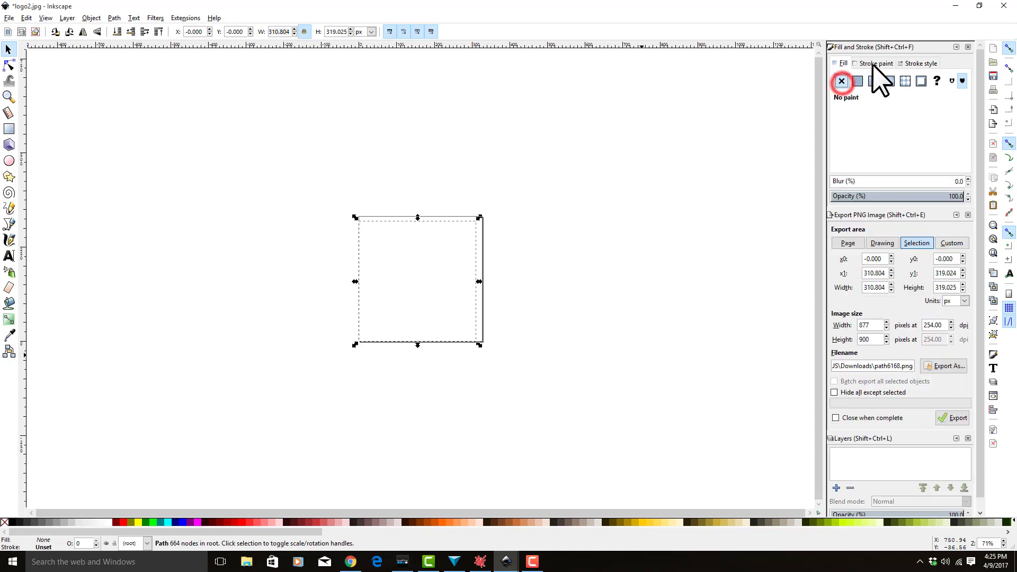
left_click(858, 81)
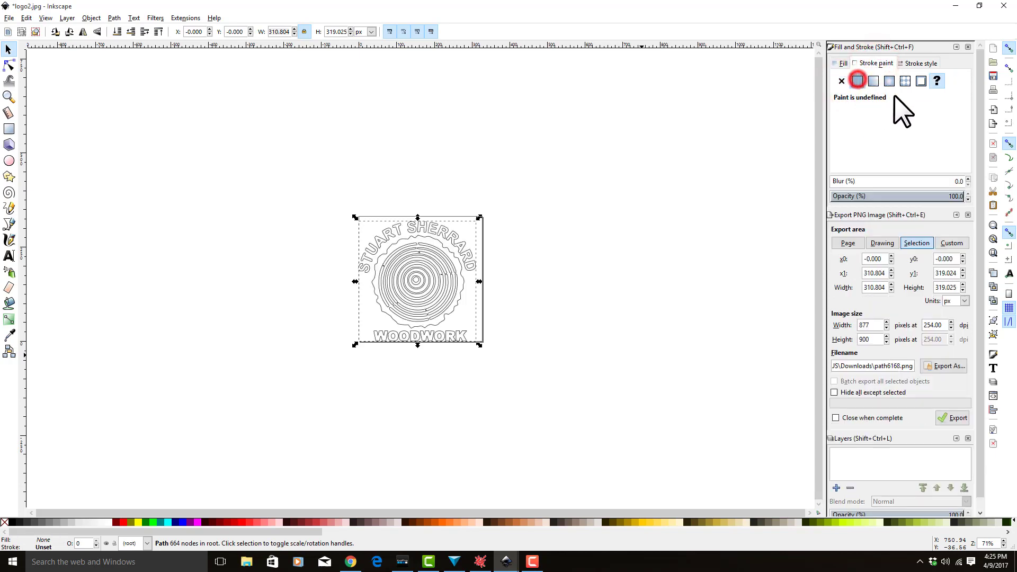
left_click(920, 63)
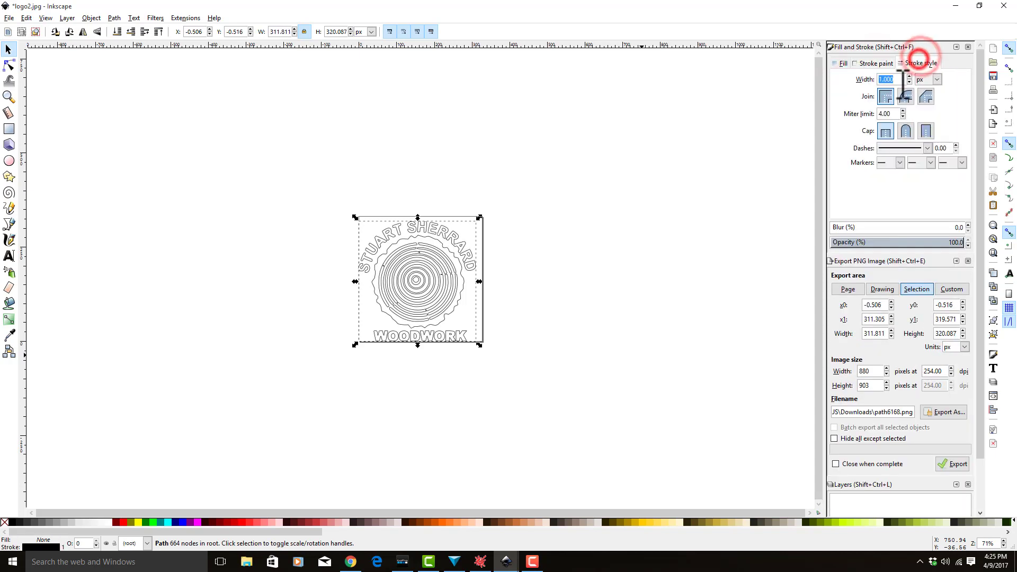
left_click(937, 79)
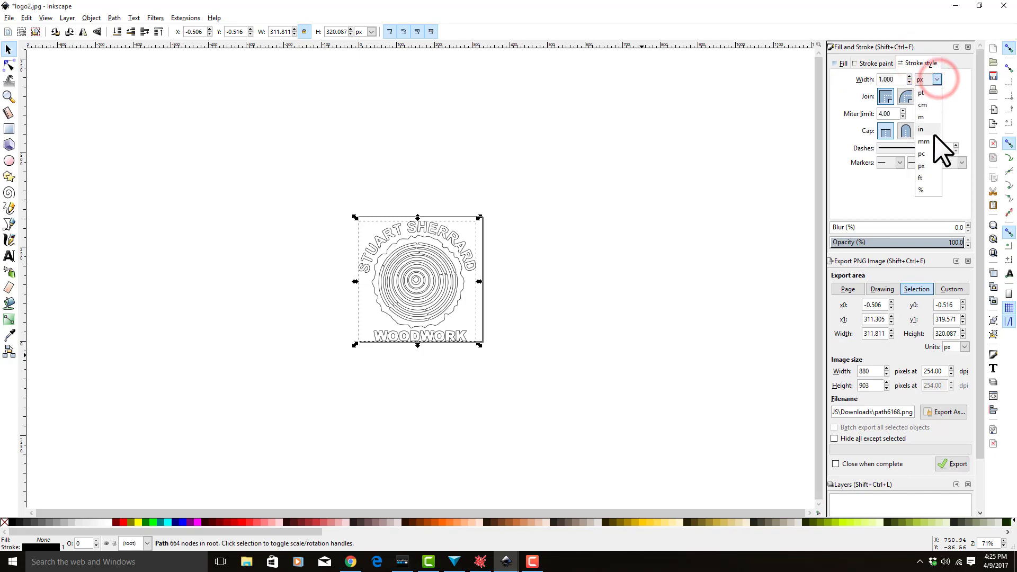
left_click(923, 142)
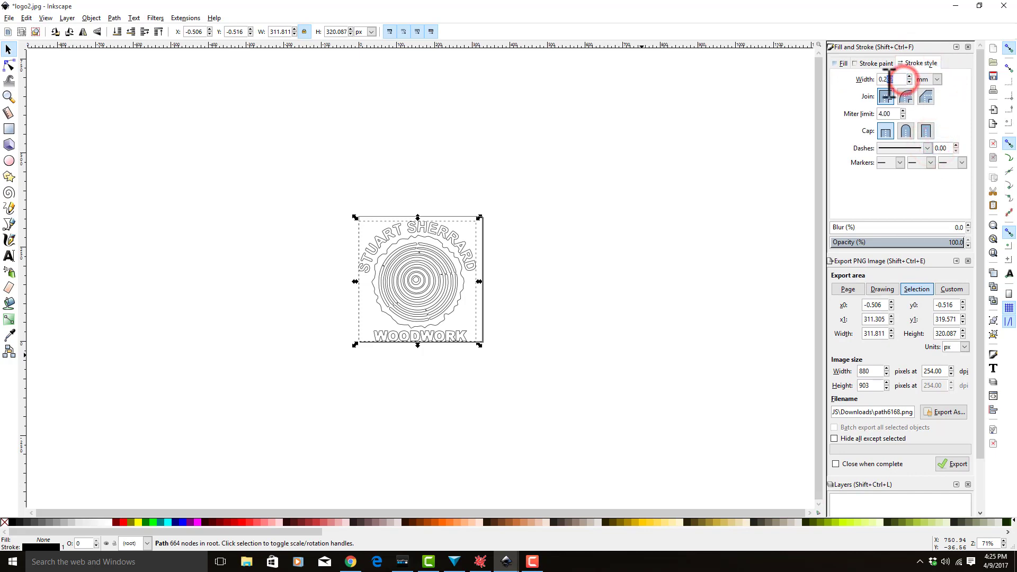
type("0.100")
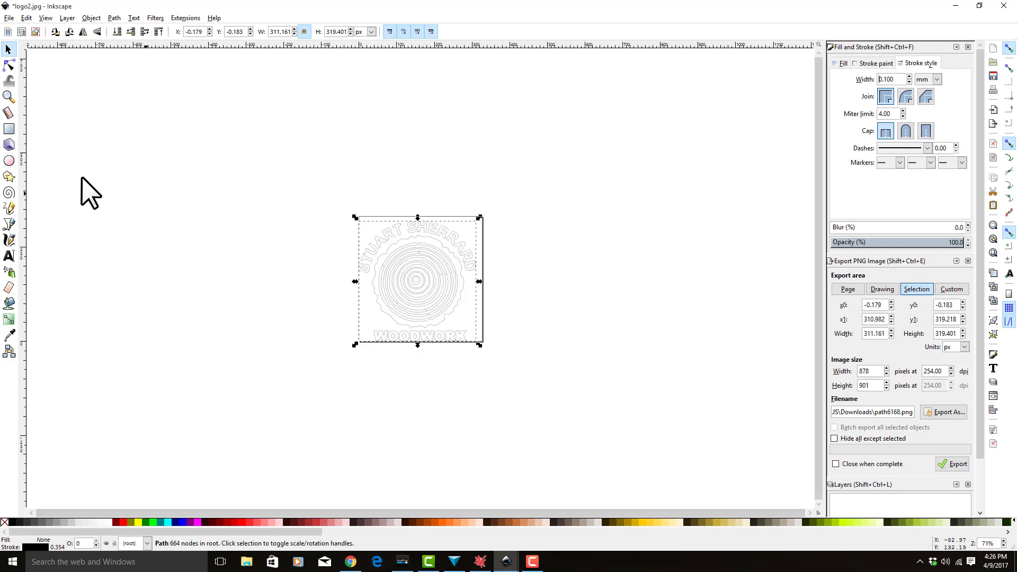
mouse_move(272, 179)
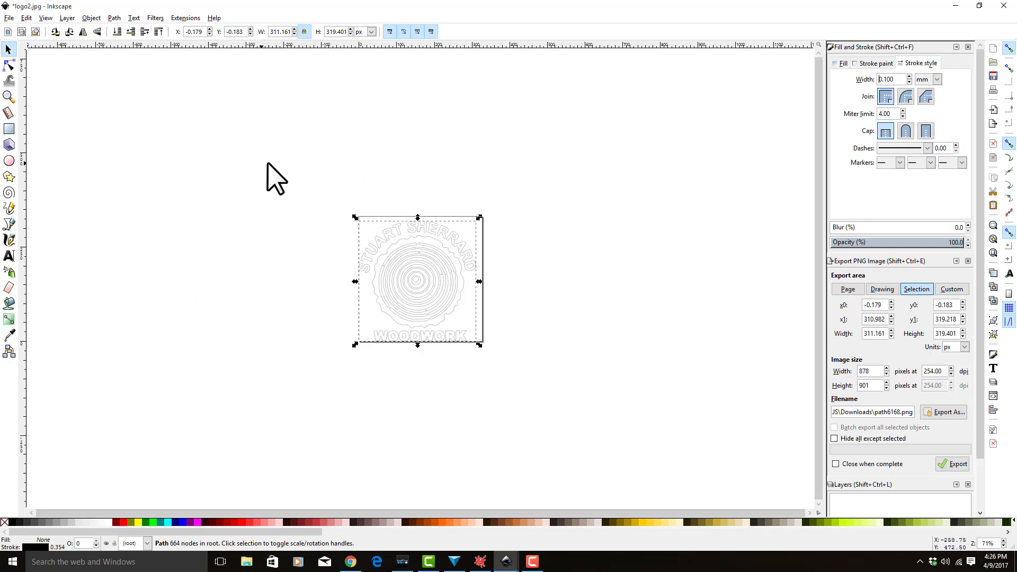
mouse_move(106, 410)
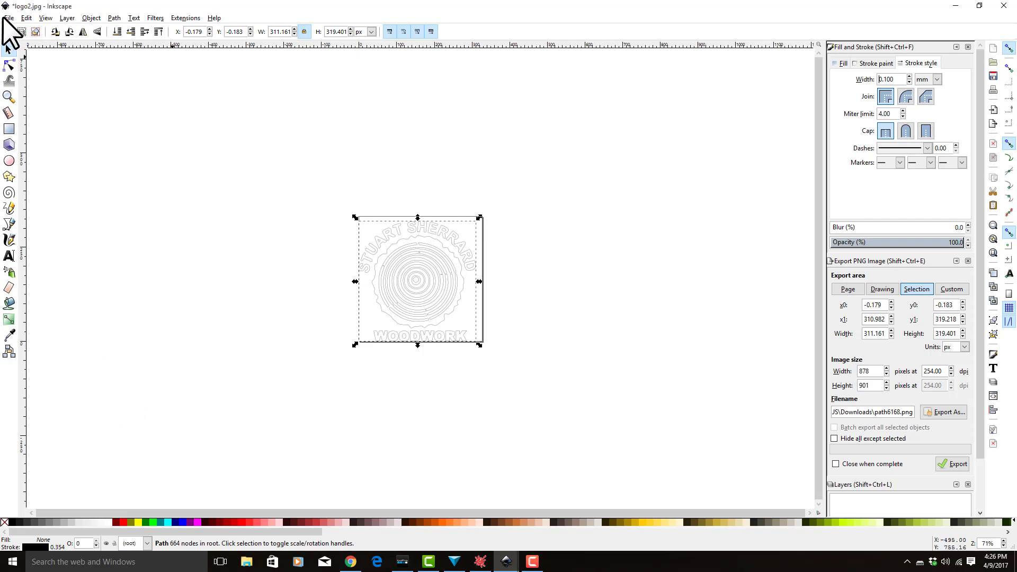
Step: Save as logo2 in Desktop using the Desktop Cutting Plotter (AutoCAD DXF R14) format
left_click(9, 18)
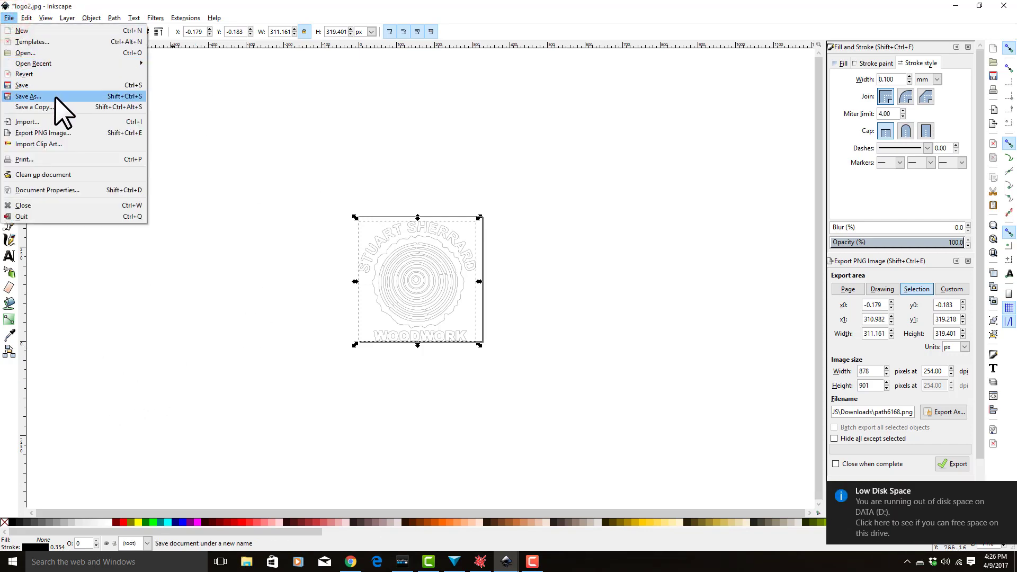
left_click(28, 96)
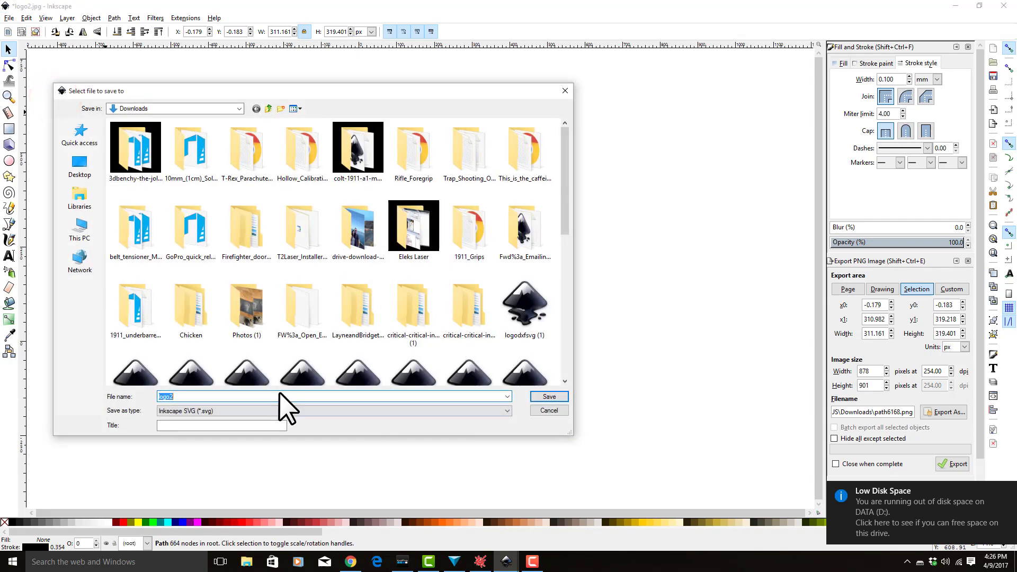
left_click(334, 410)
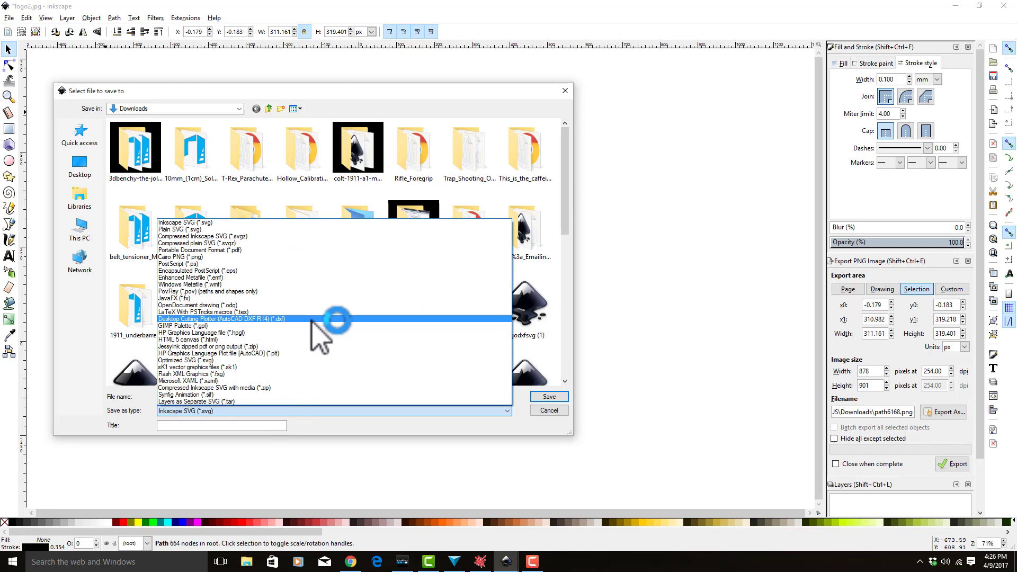
left_click(220, 318)
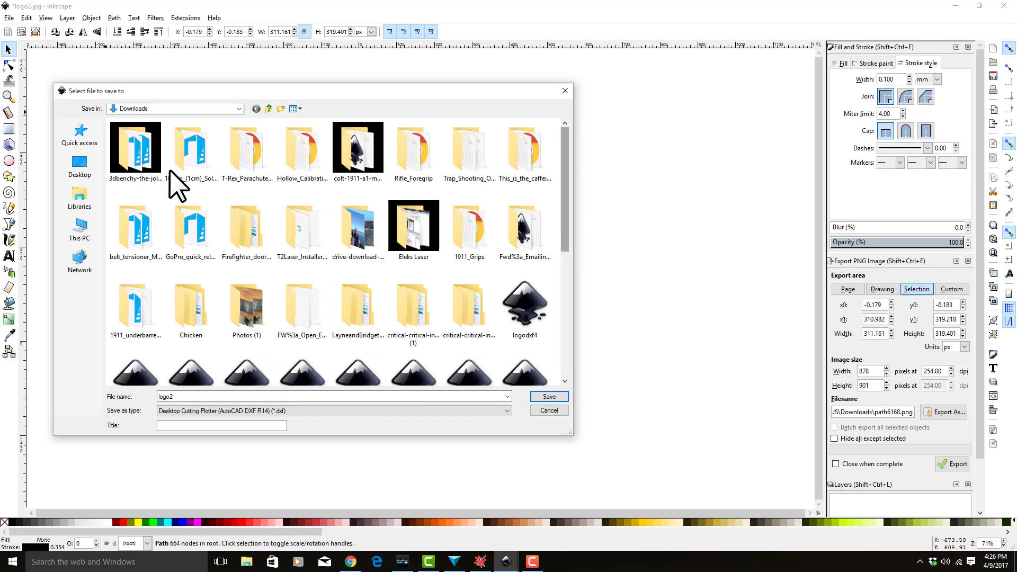
left_click(79, 167)
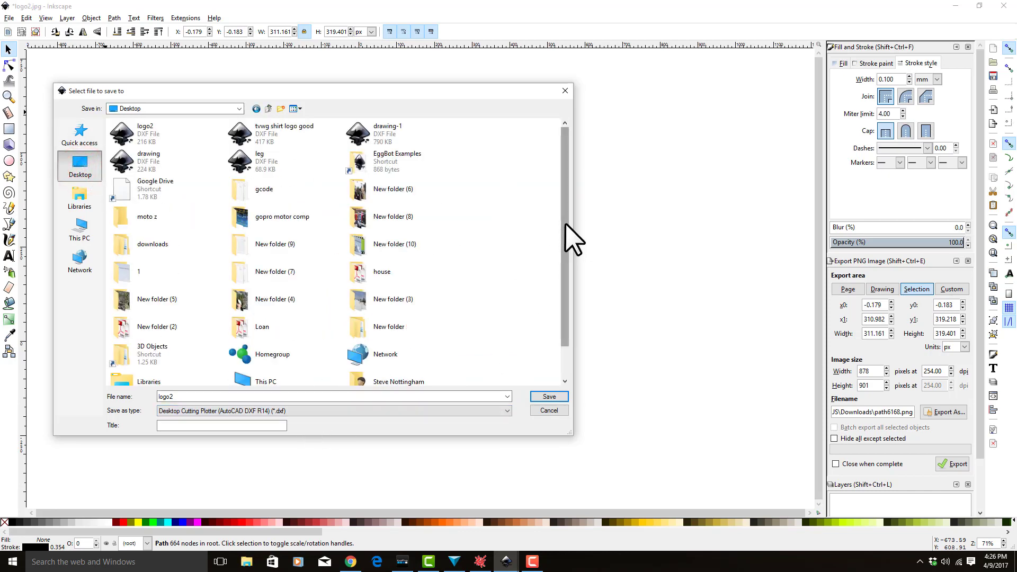
mouse_move(568, 434)
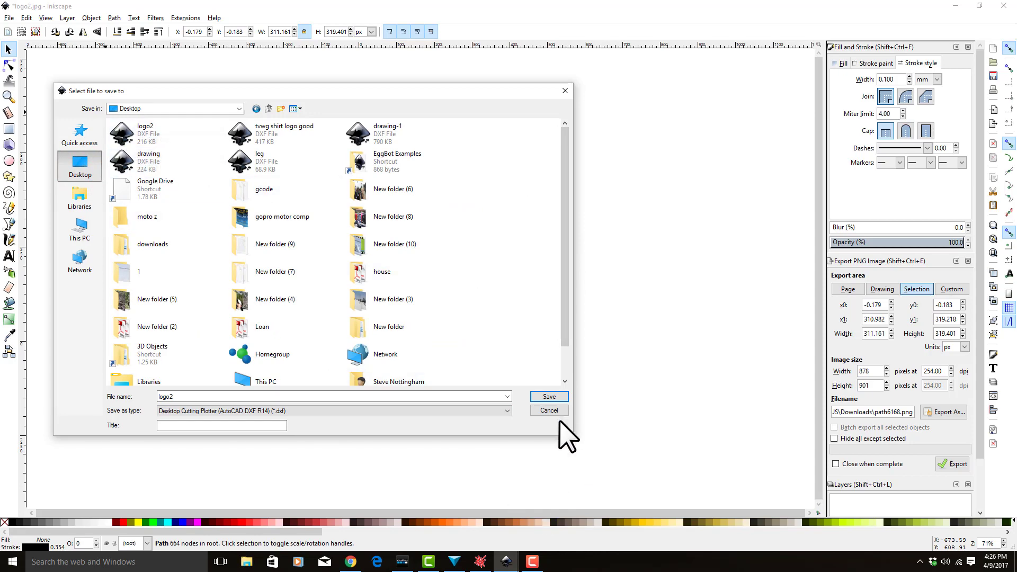
left_click(549, 397)
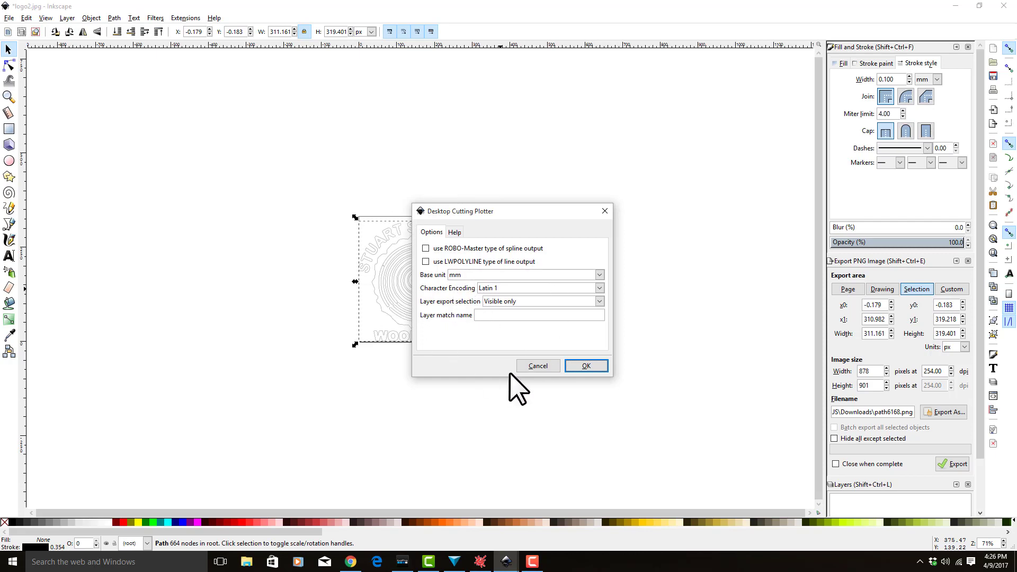
mouse_move(519, 306)
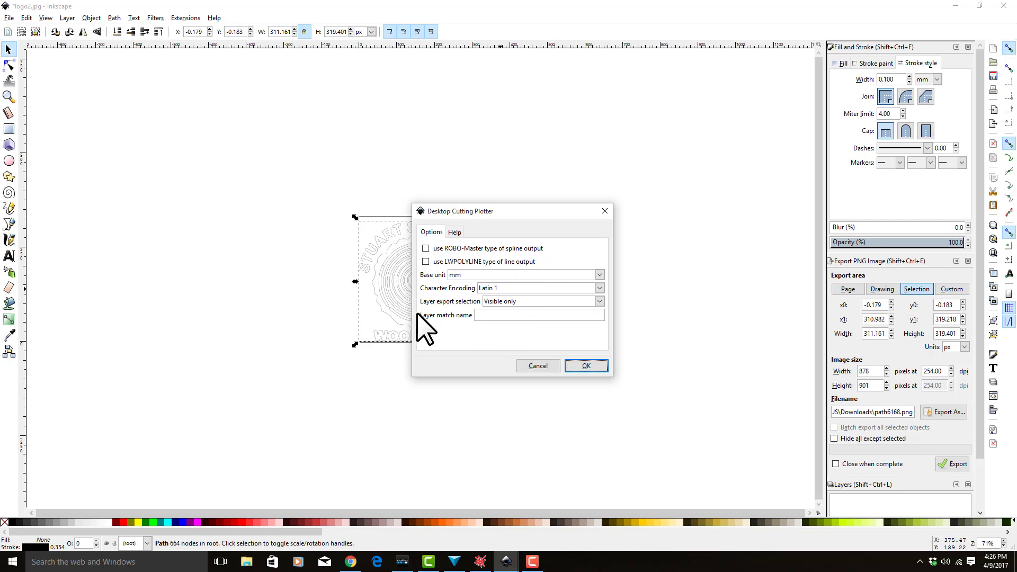
mouse_move(555, 347)
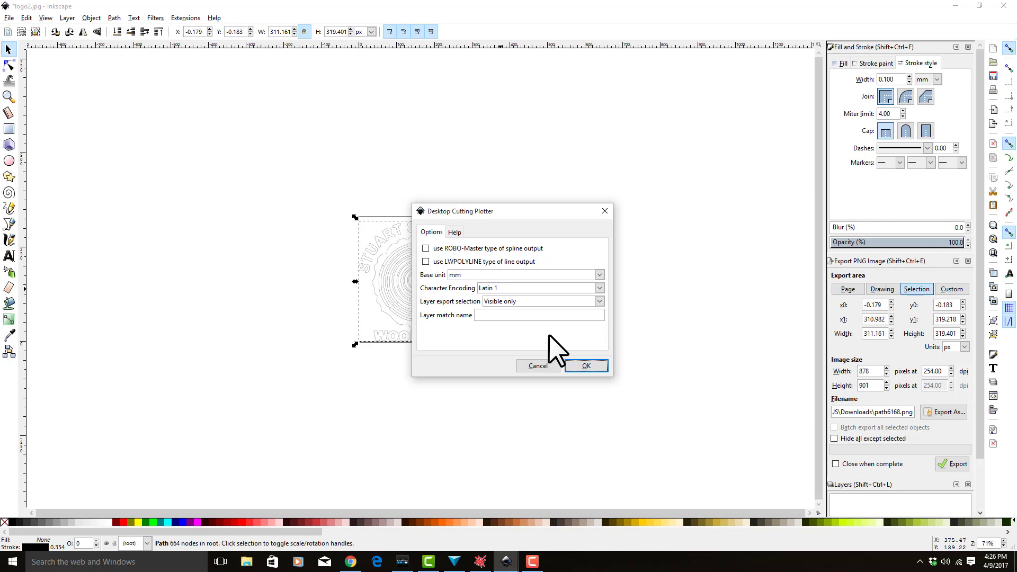
mouse_move(403, 262)
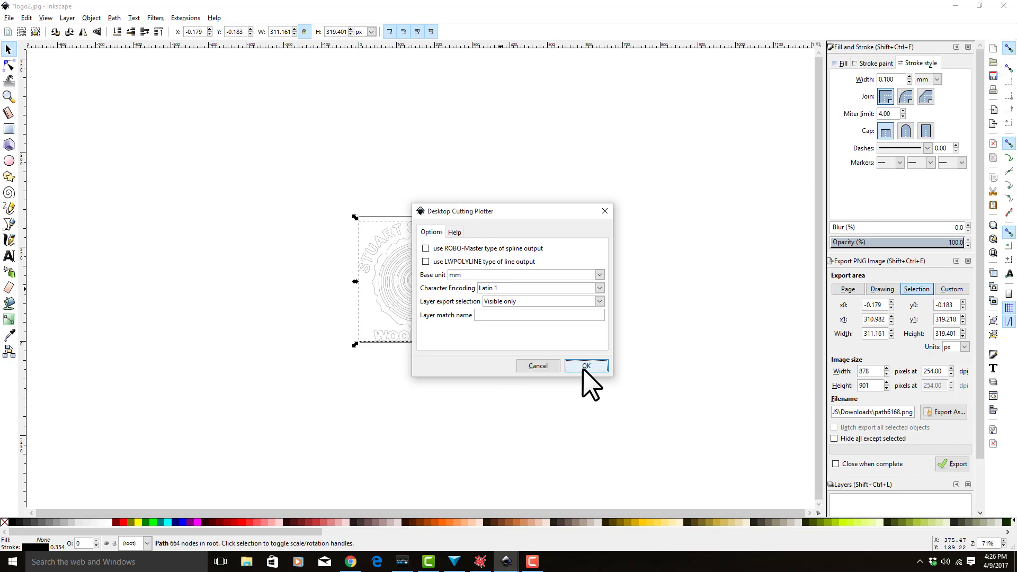
Step: Accept the DXF export options, replace the existing logo2.dxf, and switch to T2Laser
left_click(585, 365)
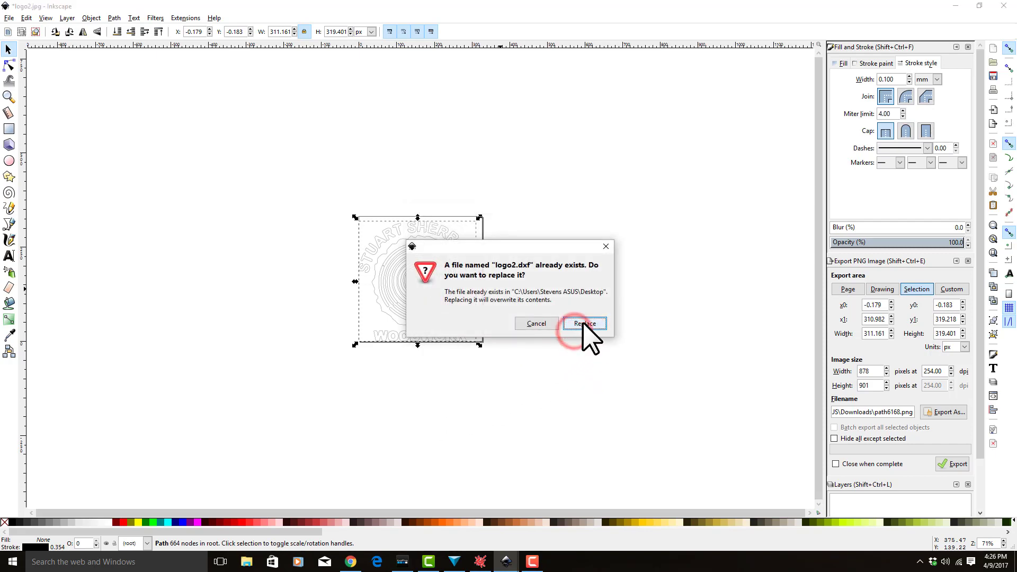
left_click(583, 323)
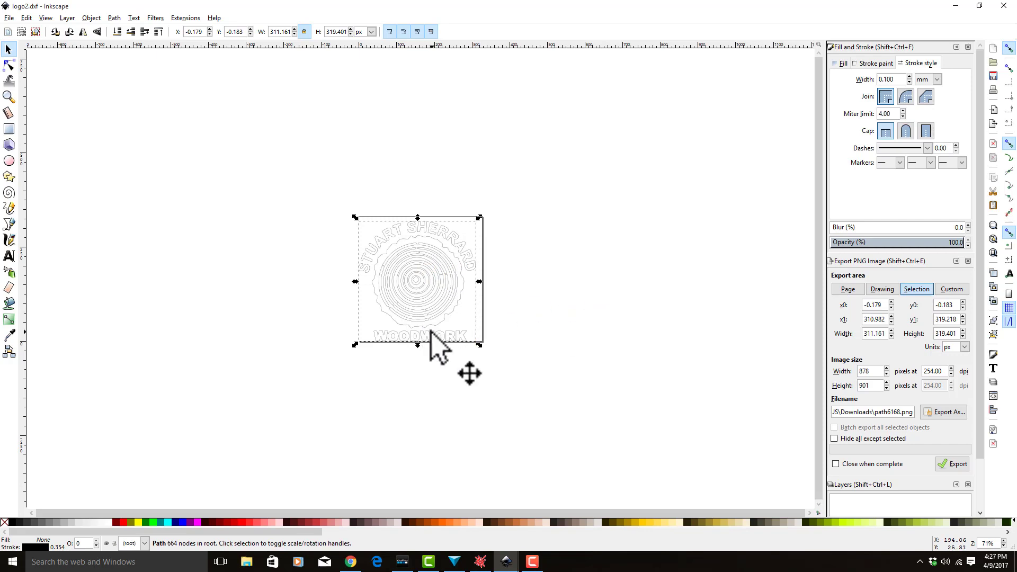
left_click(479, 561)
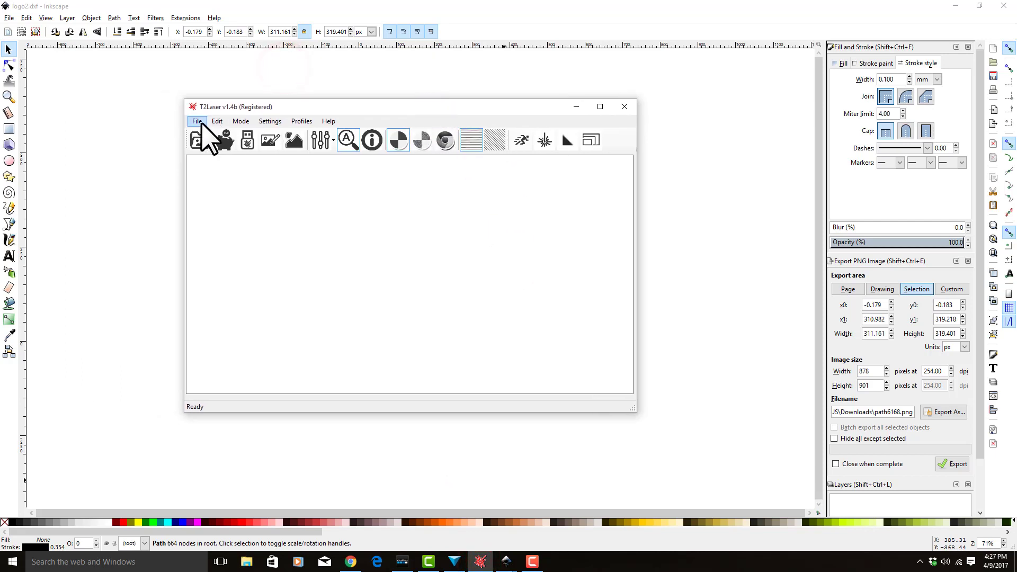
left_click(196, 121)
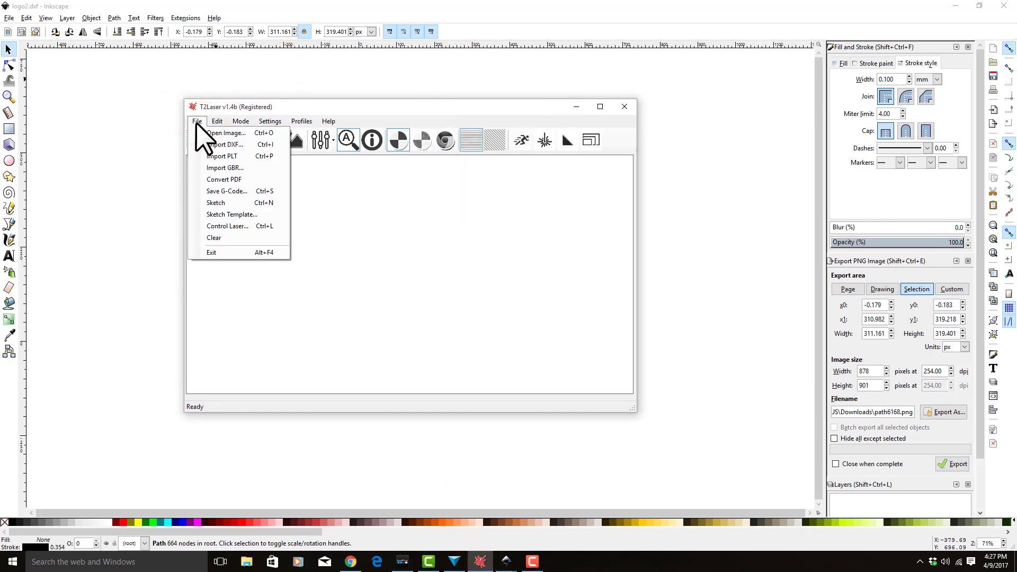
left_click(269, 121)
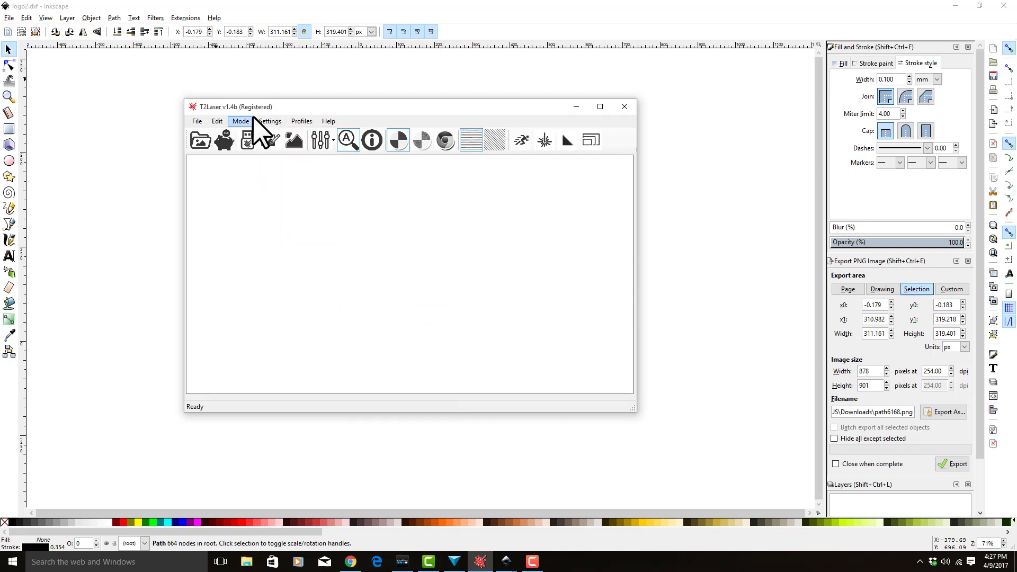
left_click(268, 121)
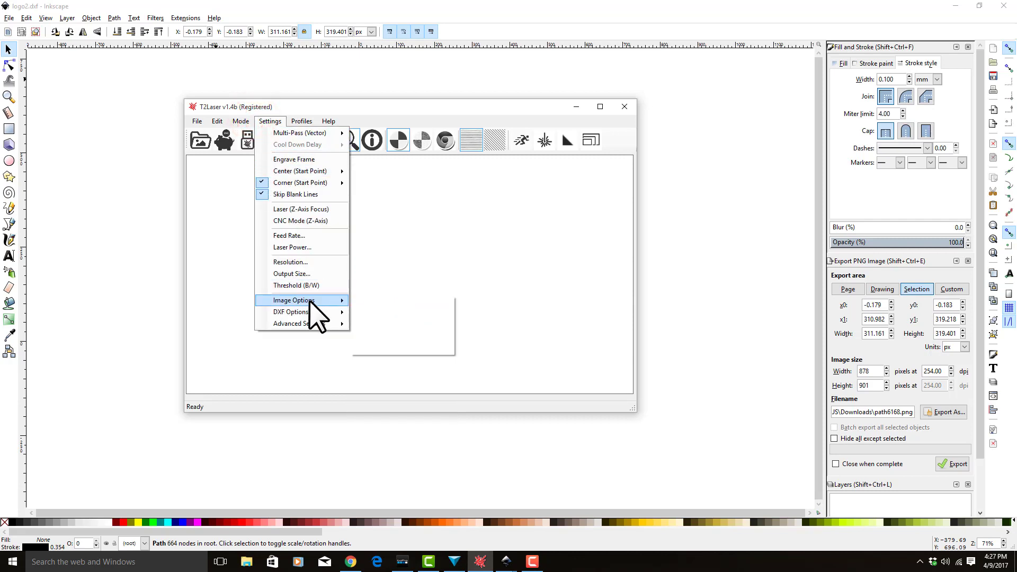
left_click(240, 121)
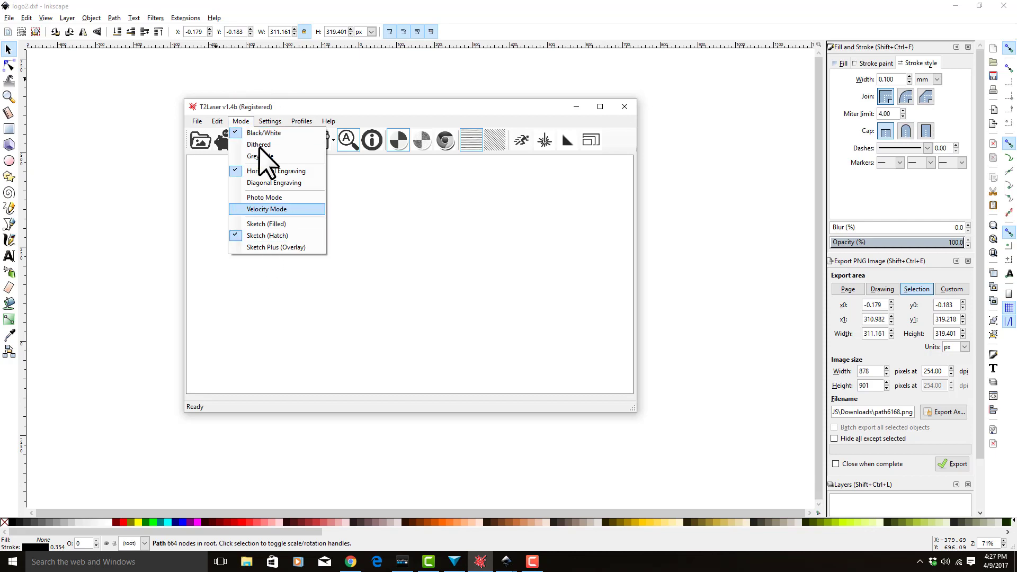
left_click(269, 121)
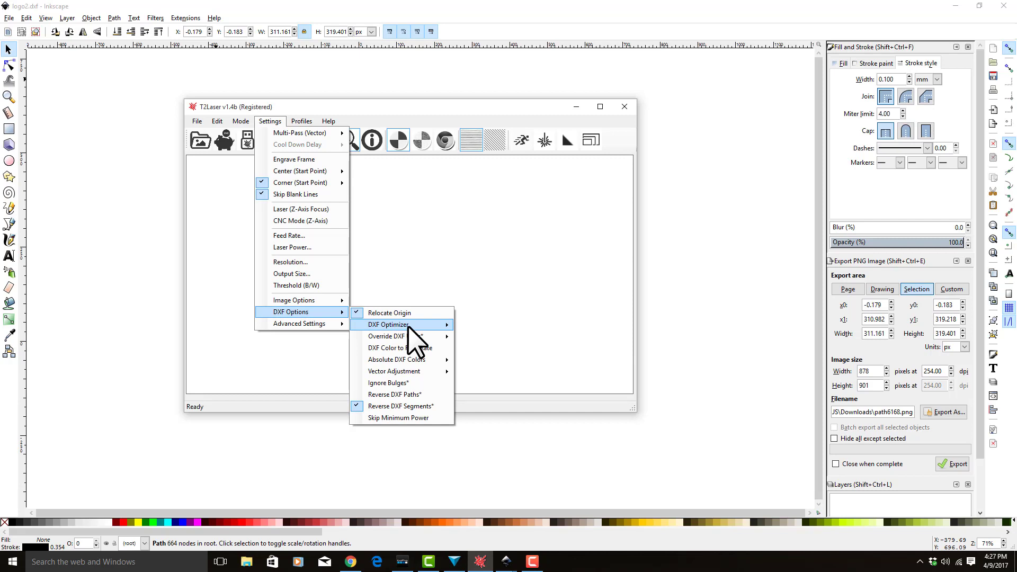
mouse_move(422, 336)
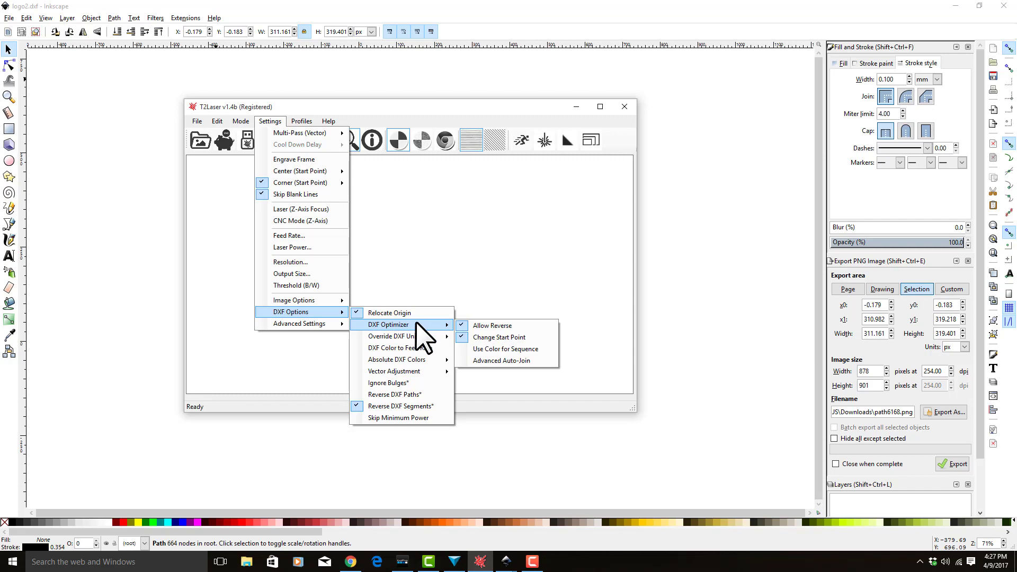
mouse_move(425, 350)
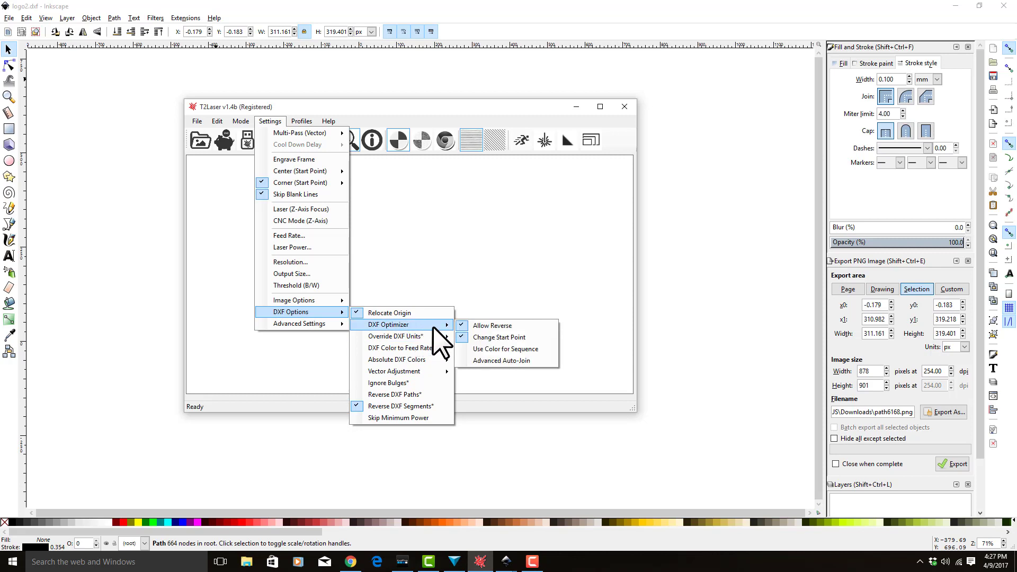
mouse_move(435, 344)
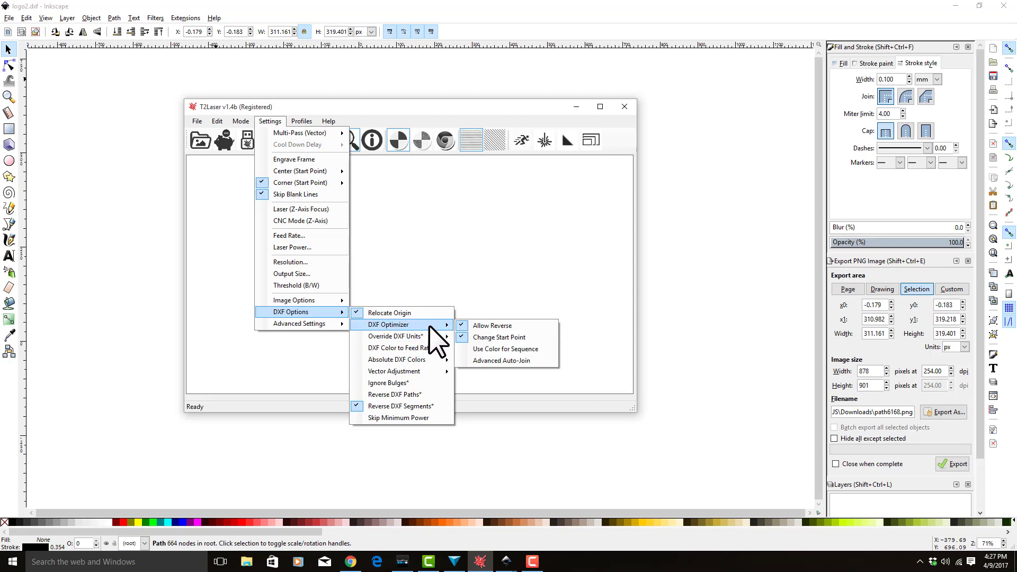
mouse_move(400, 349)
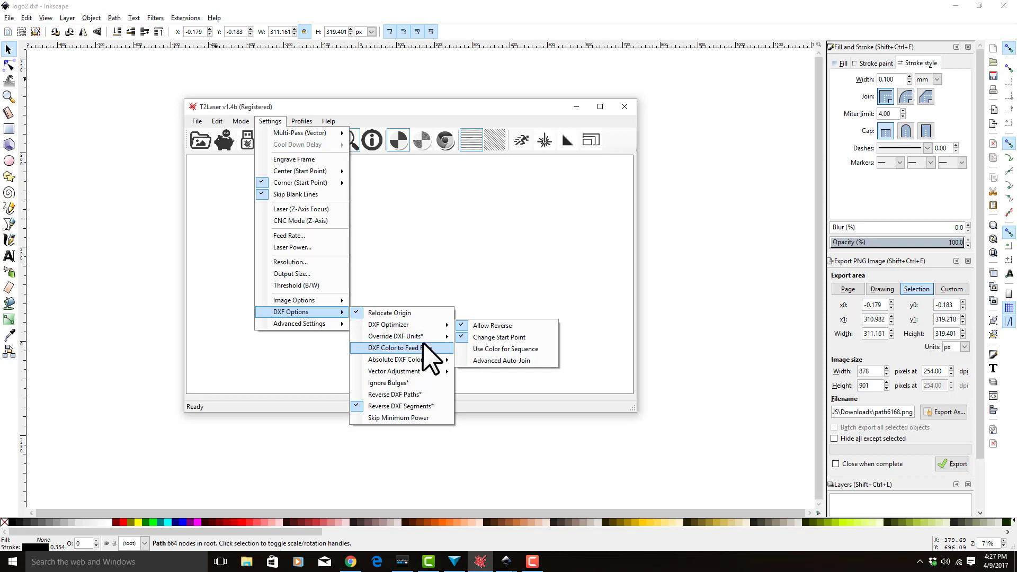
mouse_move(394, 336)
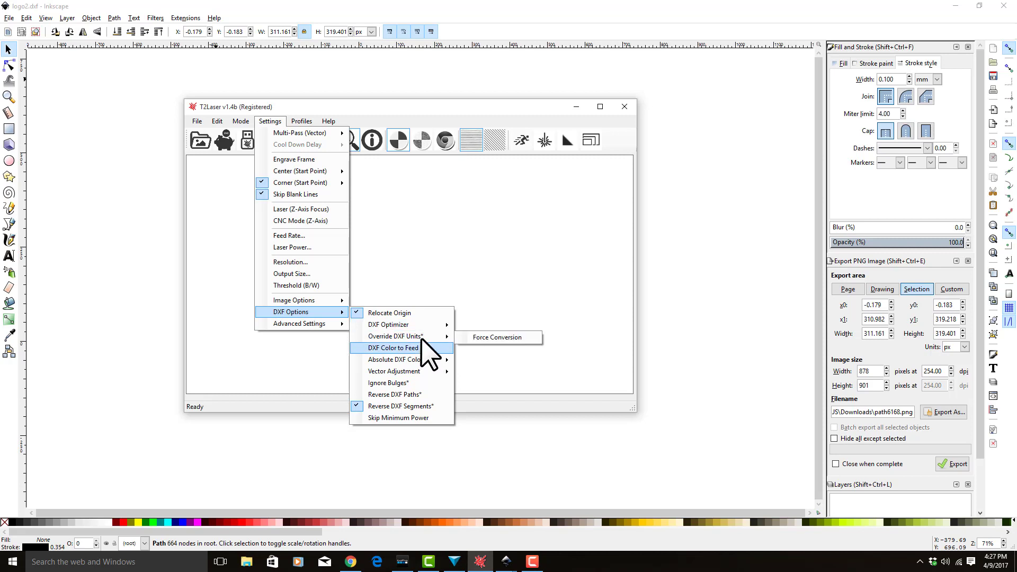
mouse_move(395, 336)
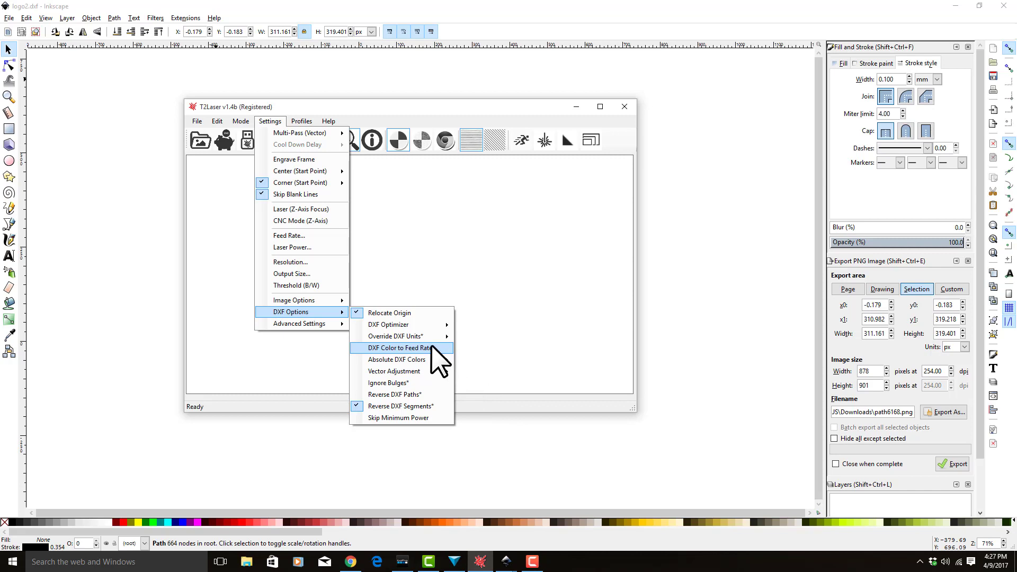
mouse_move(431, 360)
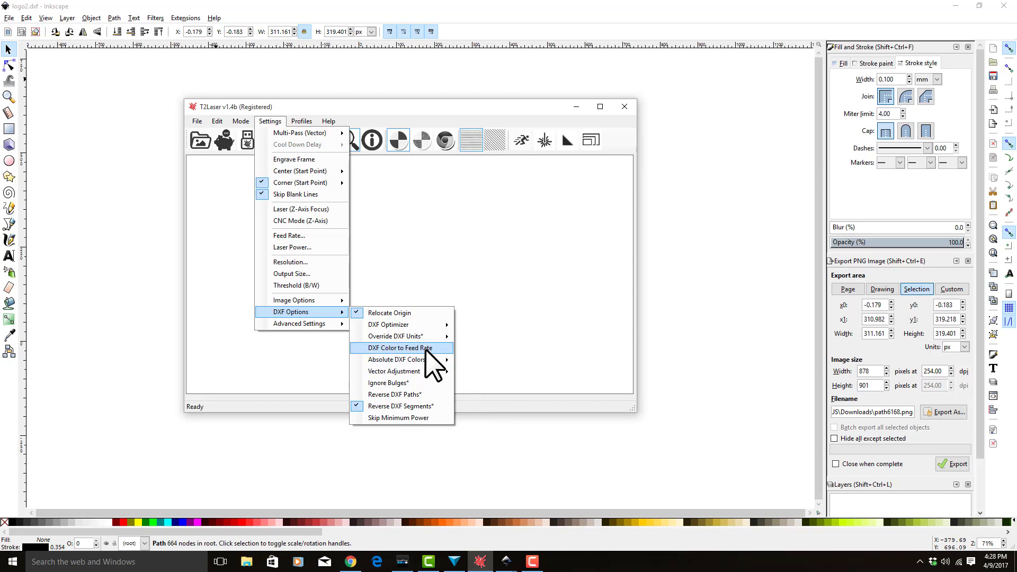
mouse_move(396, 360)
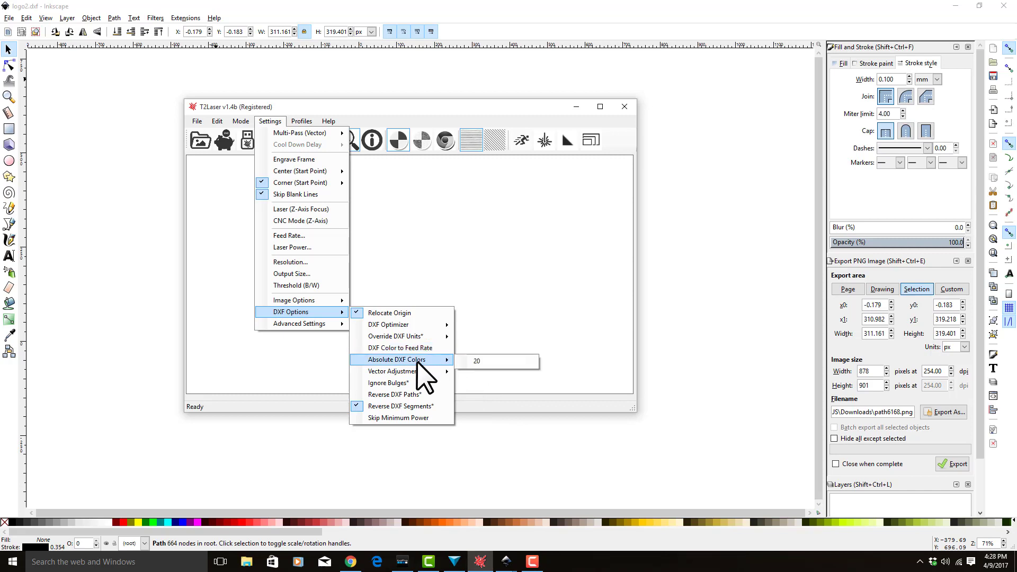
mouse_move(422, 371)
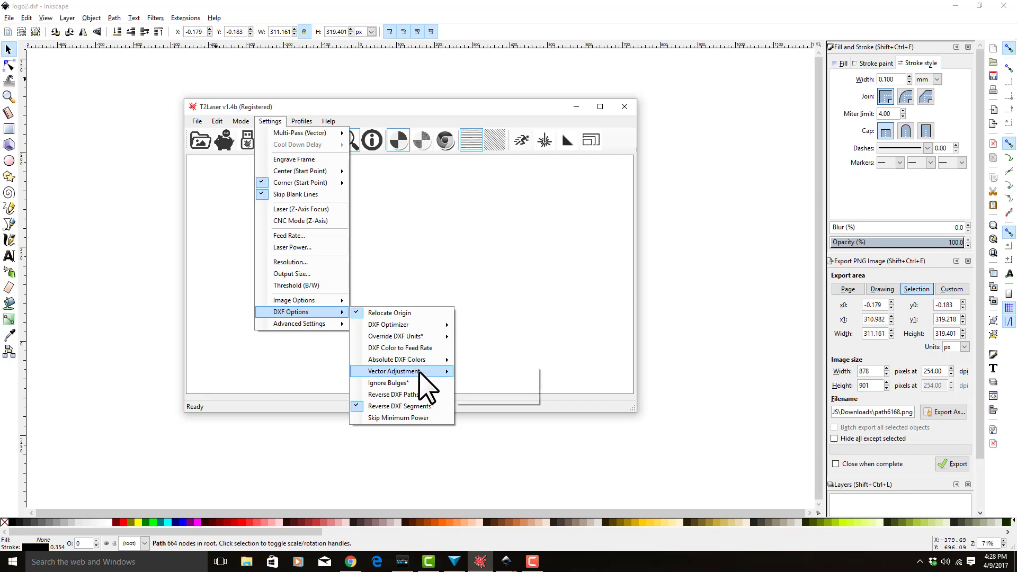
mouse_move(389, 383)
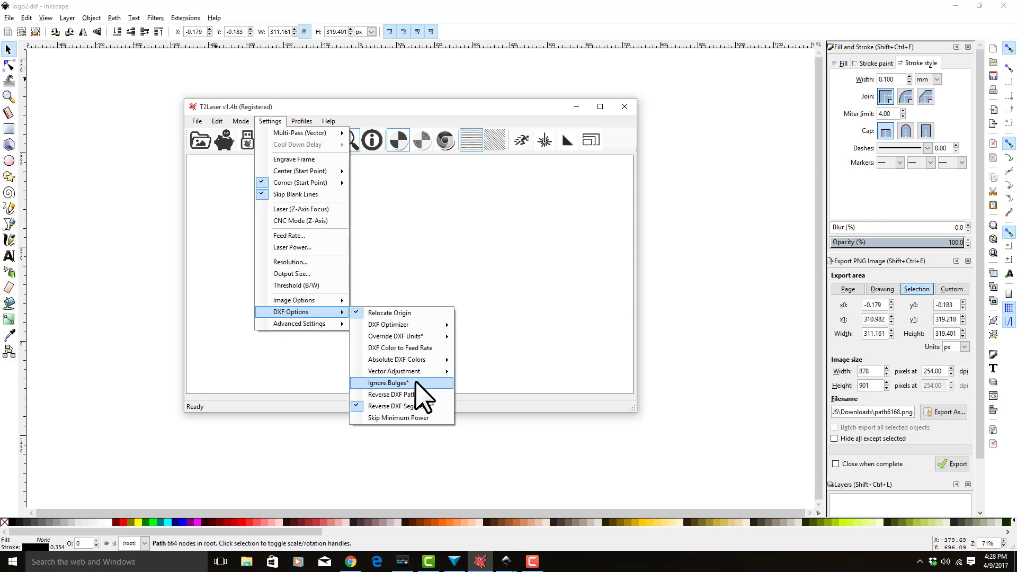
mouse_move(422, 394)
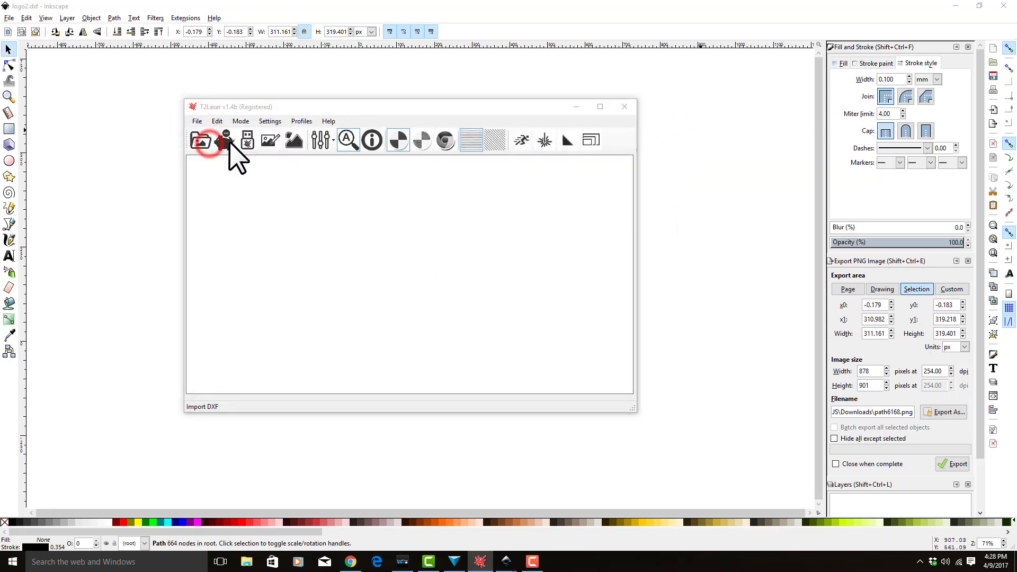
left_click(200, 140)
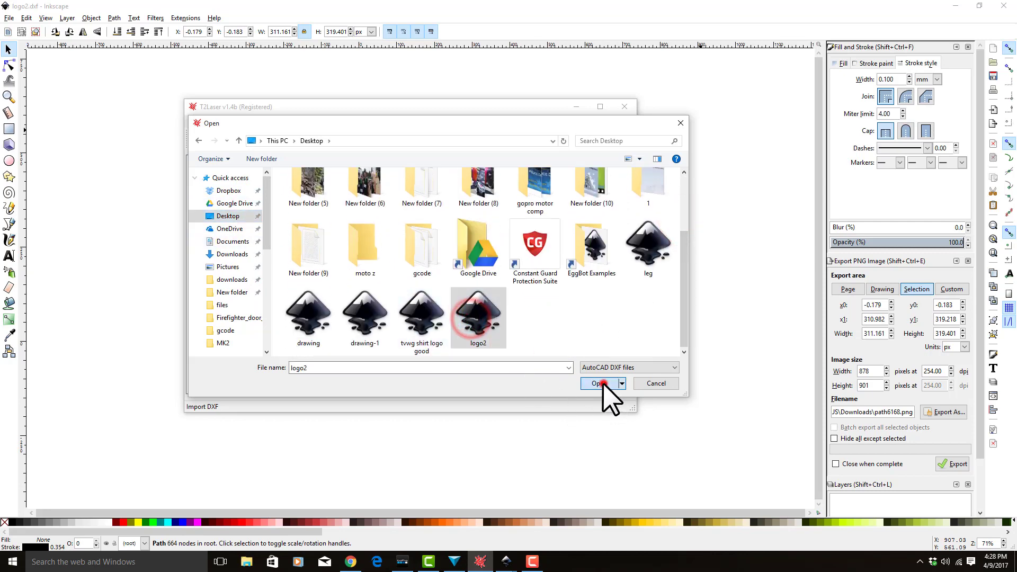
left_click(598, 383)
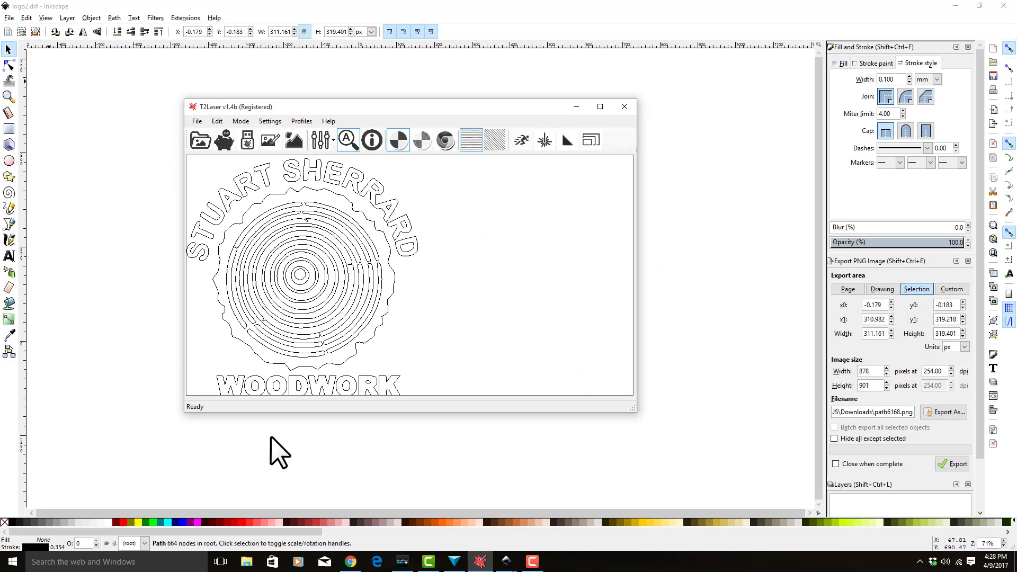
mouse_move(128, 92)
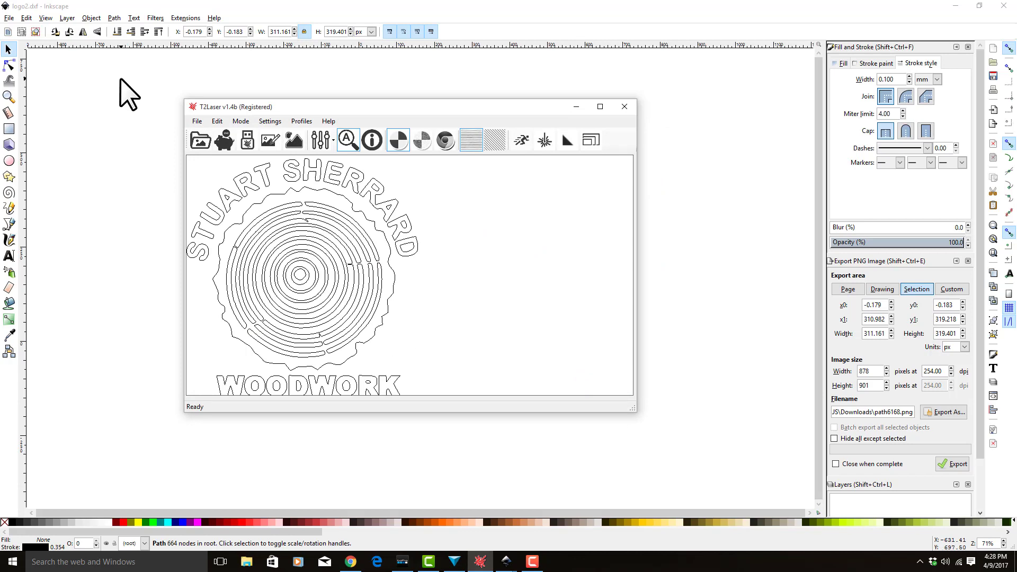
mouse_move(231, 263)
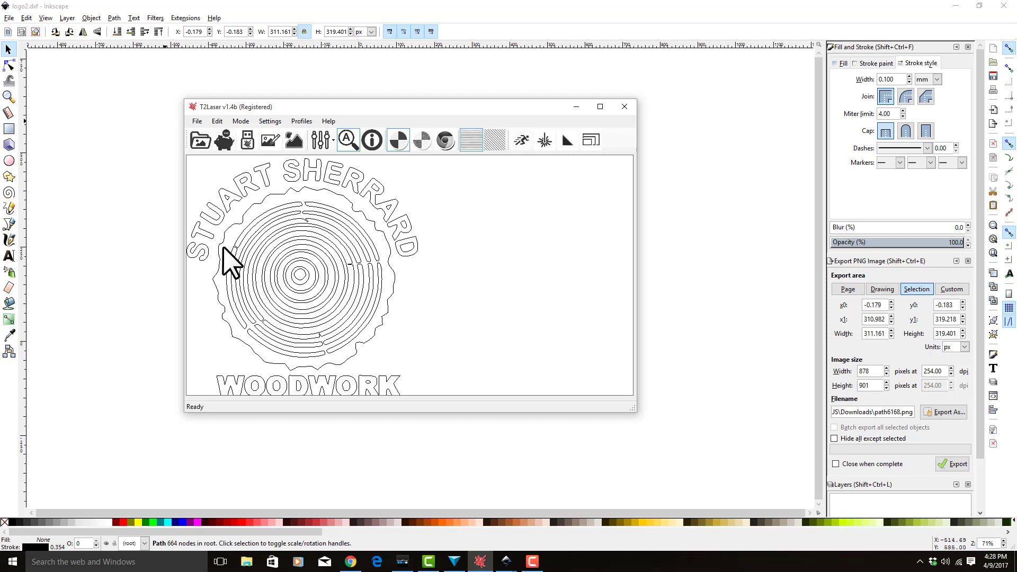
mouse_move(269, 211)
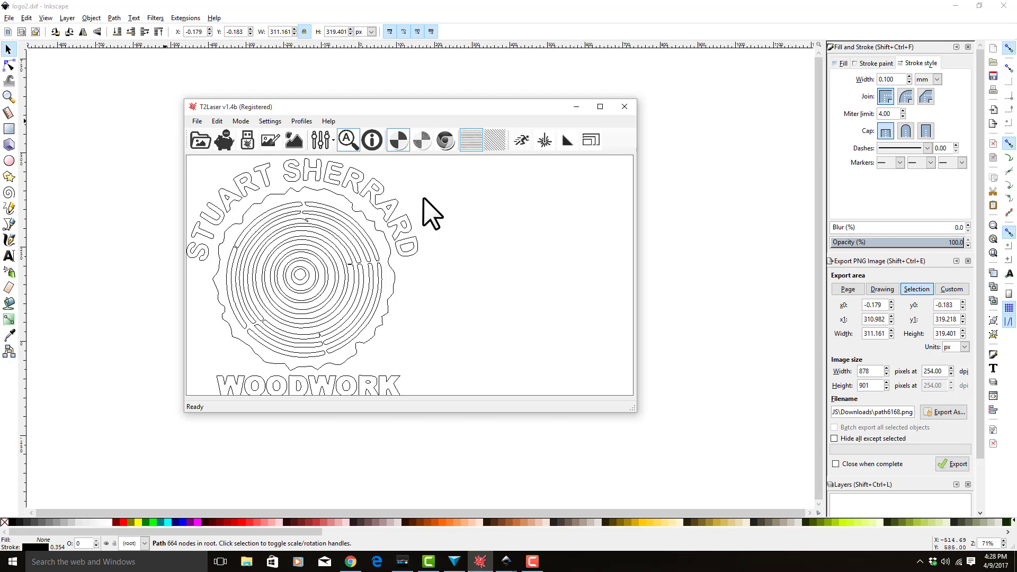
mouse_move(310, 383)
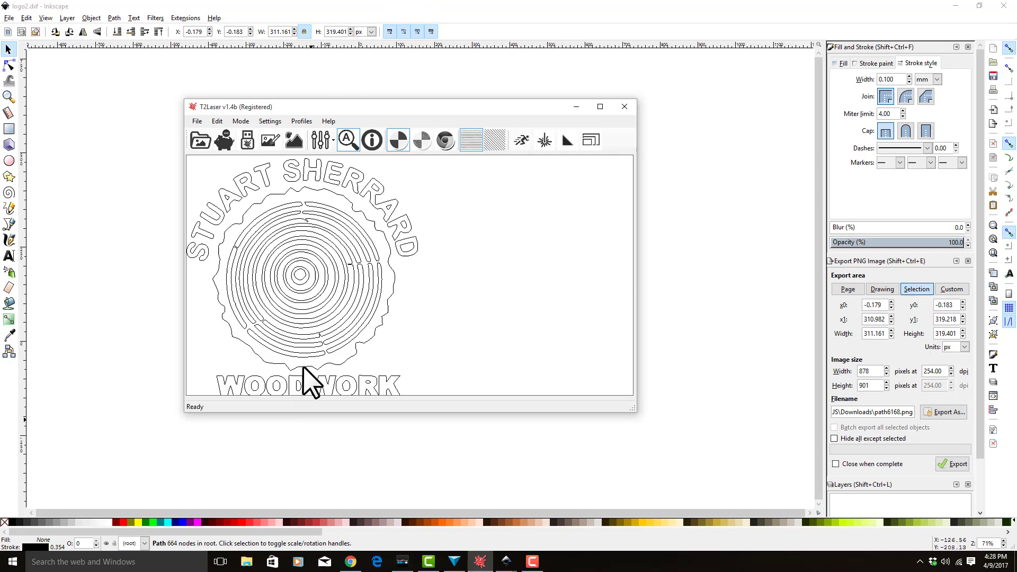
mouse_move(230, 395)
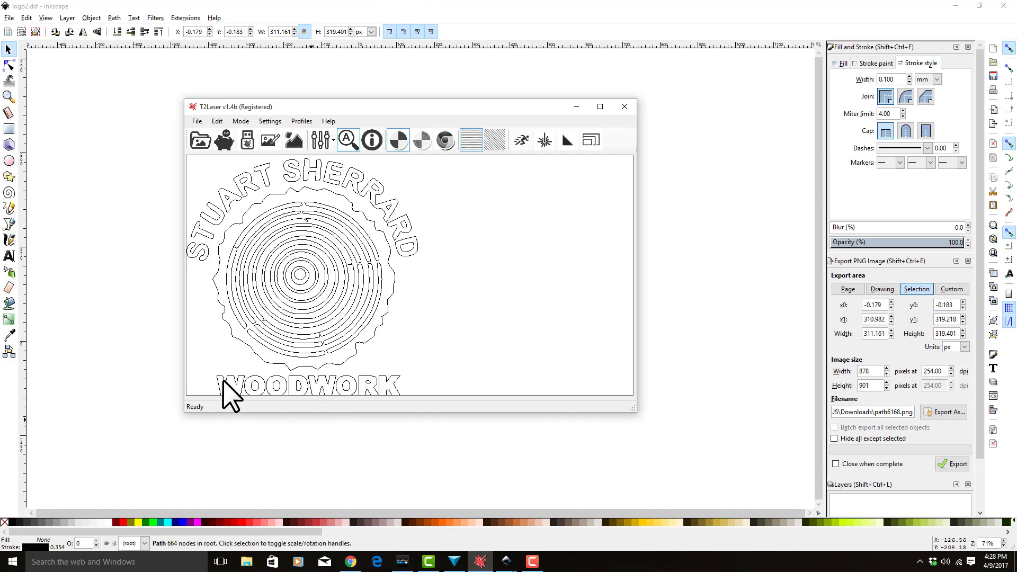
mouse_move(195, 214)
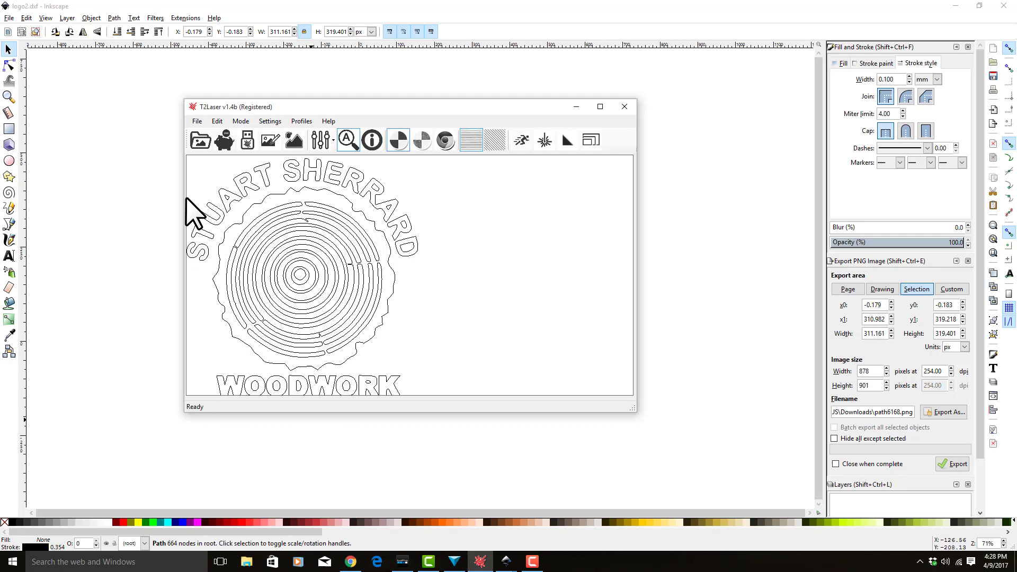
mouse_move(286, 168)
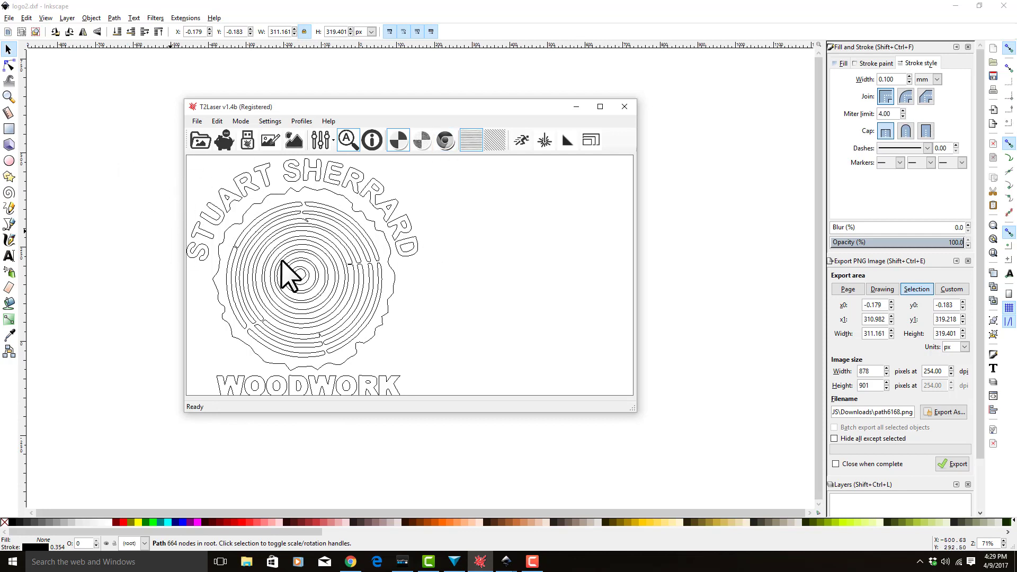
mouse_move(199, 263)
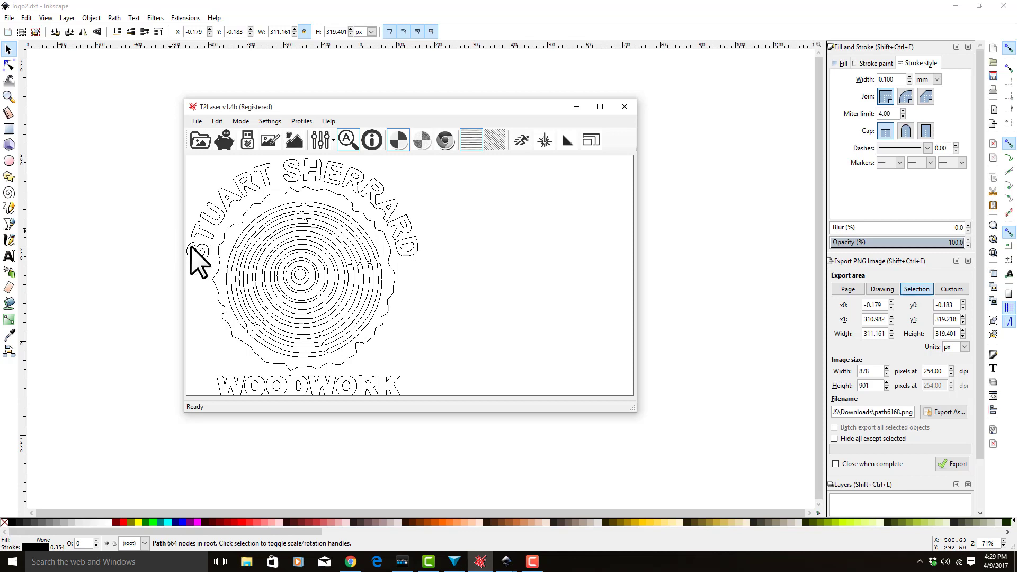
mouse_move(265, 235)
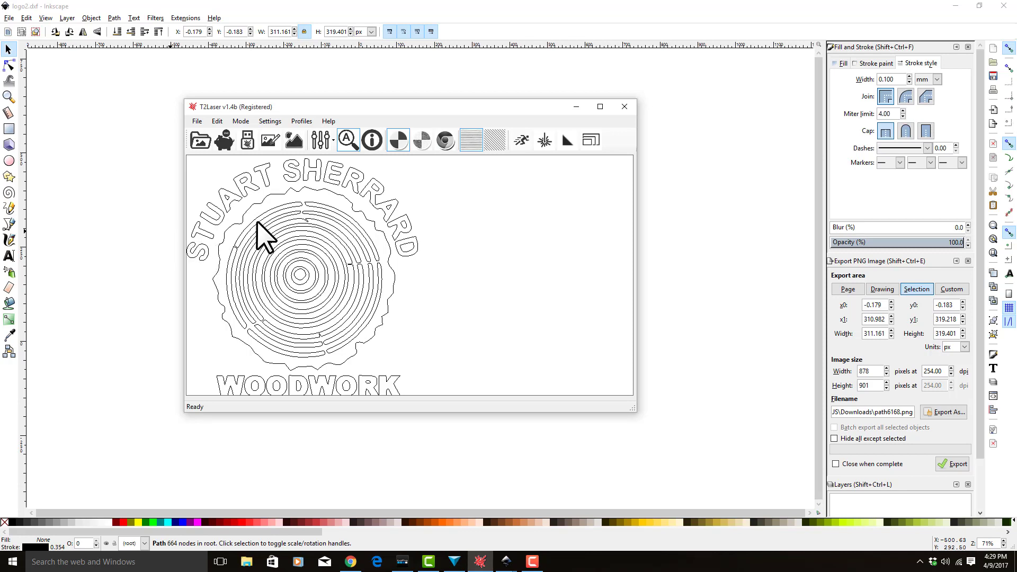
mouse_move(248, 140)
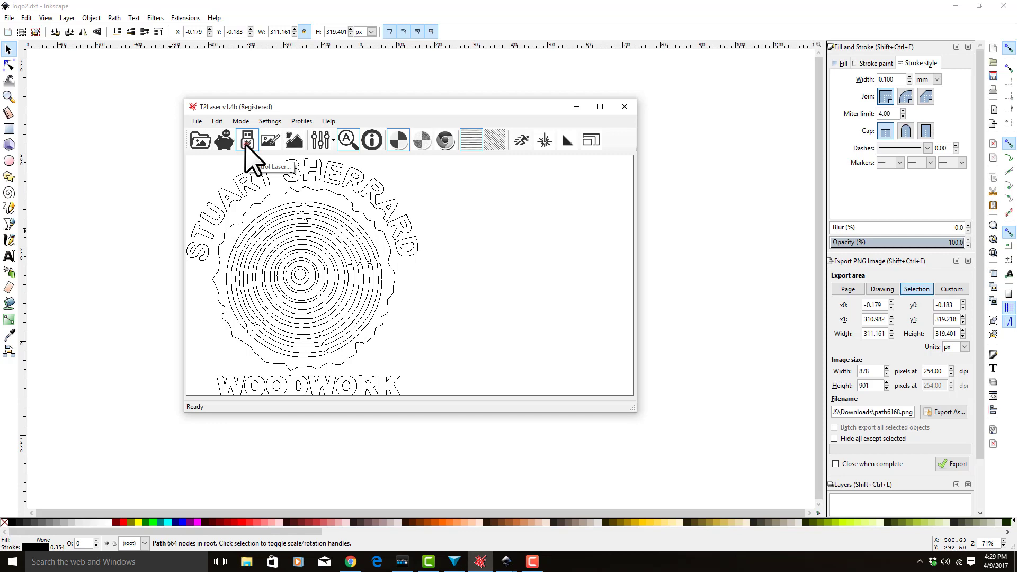
left_click(247, 139)
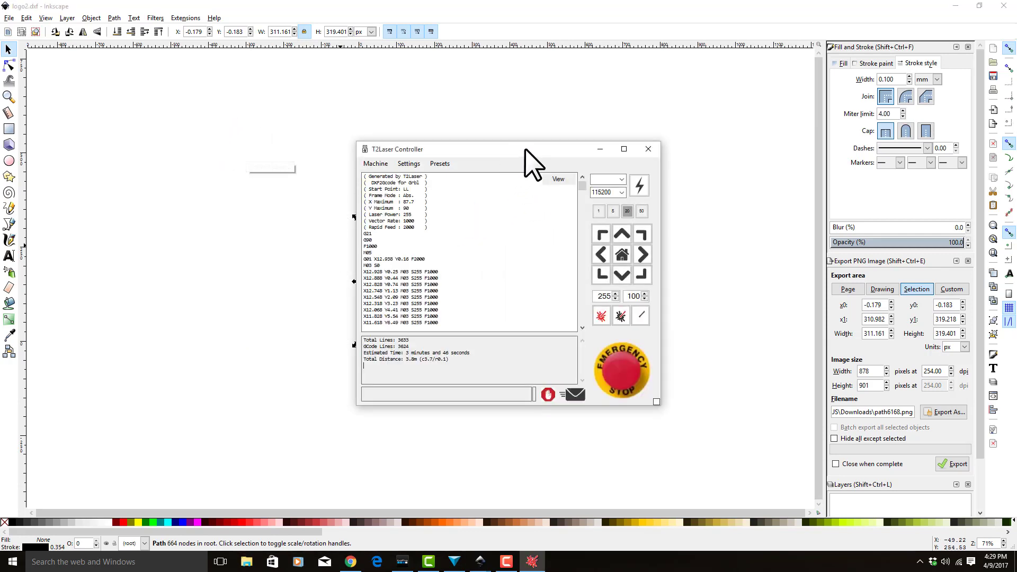
left_click_drag(508, 148, 401, 154)
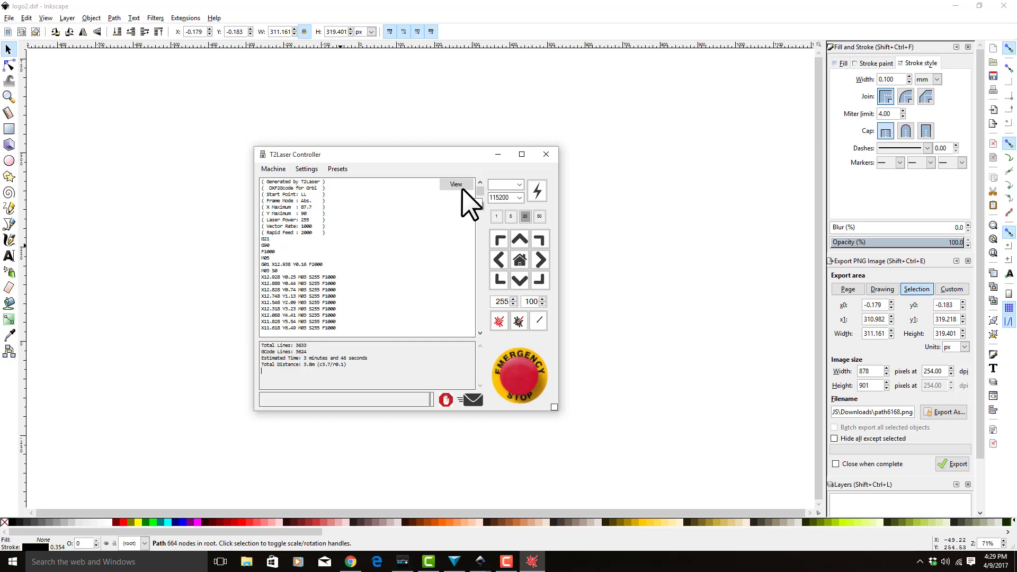
left_click(456, 184)
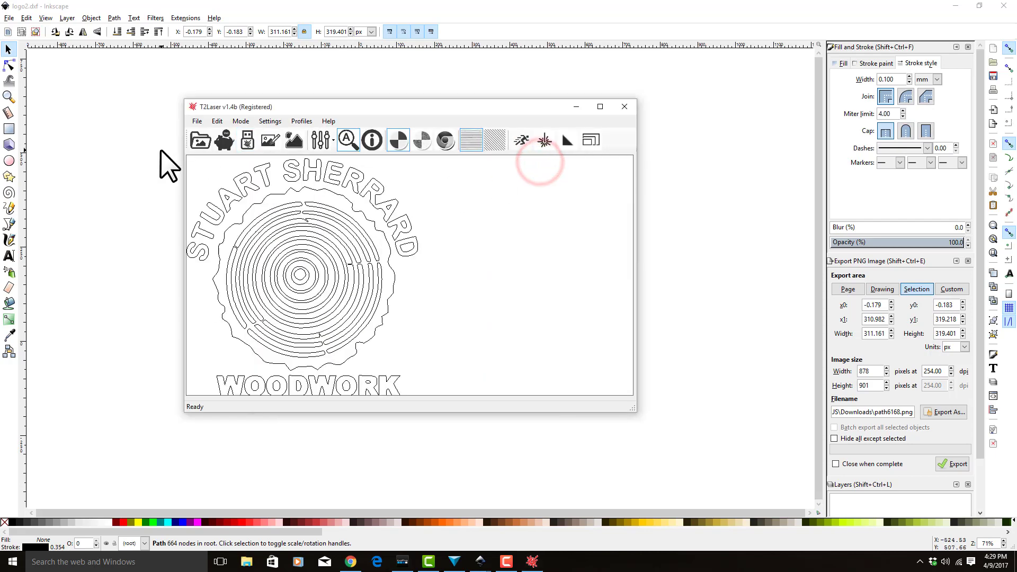
Step: Open the logo4 image from the Desktop in T2Laser
left_click(197, 121)
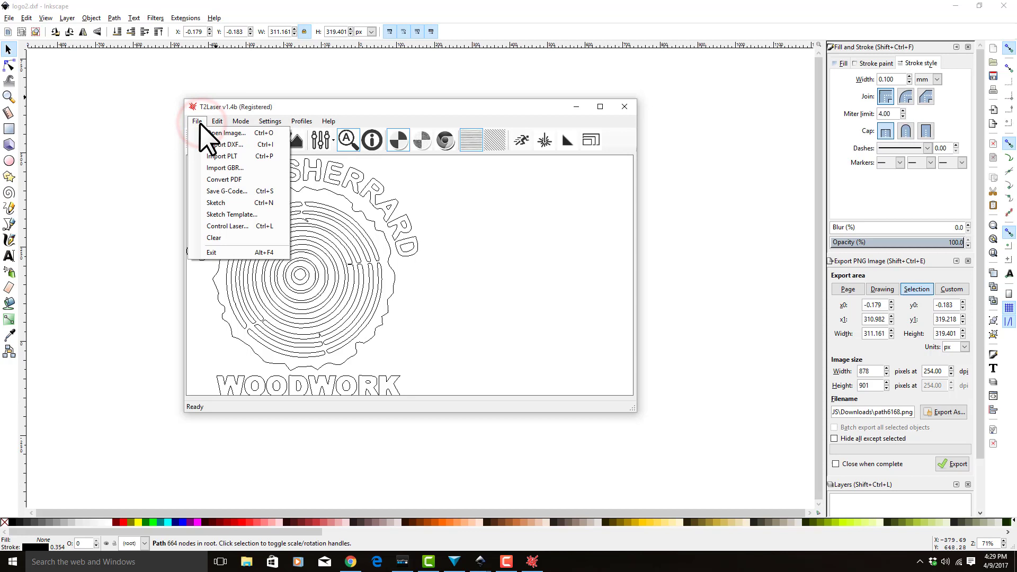
mouse_move(227, 133)
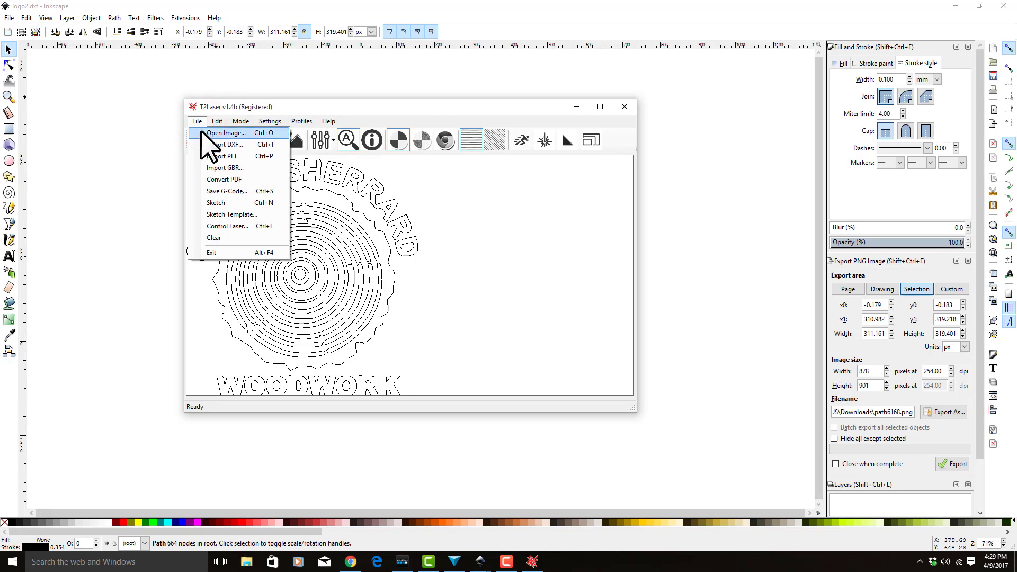
left_click(226, 132)
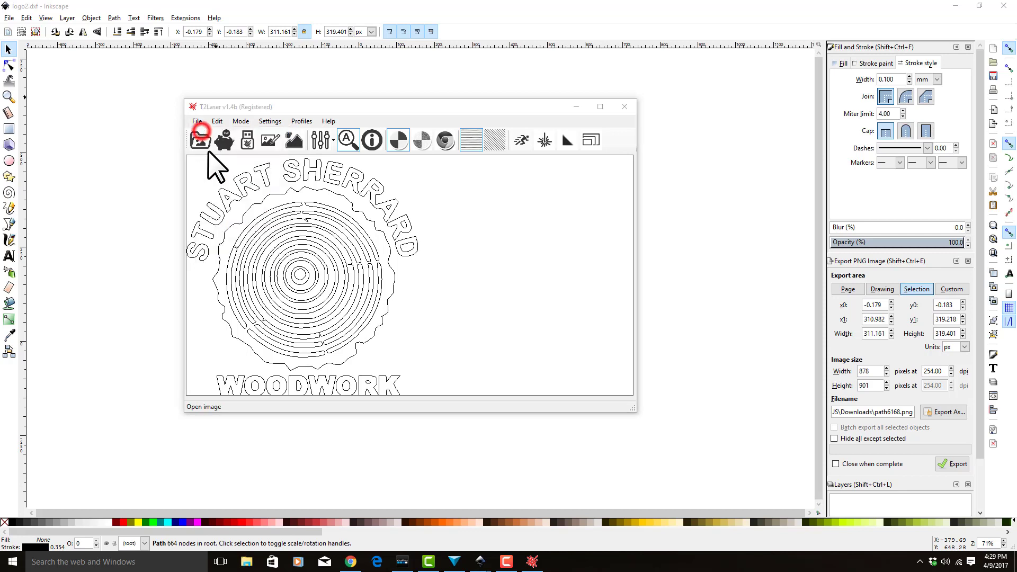
left_click(199, 140)
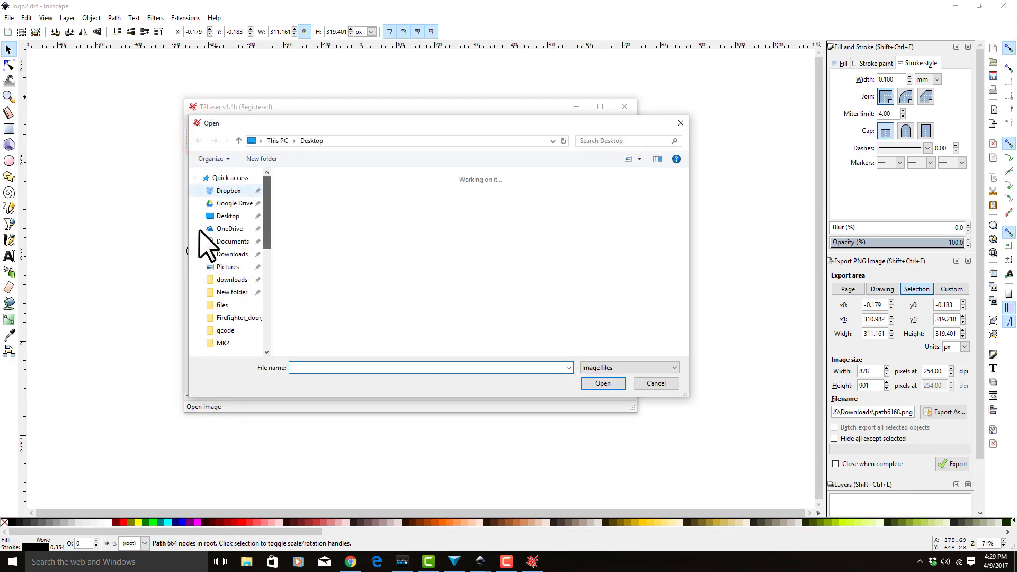
left_click(228, 215)
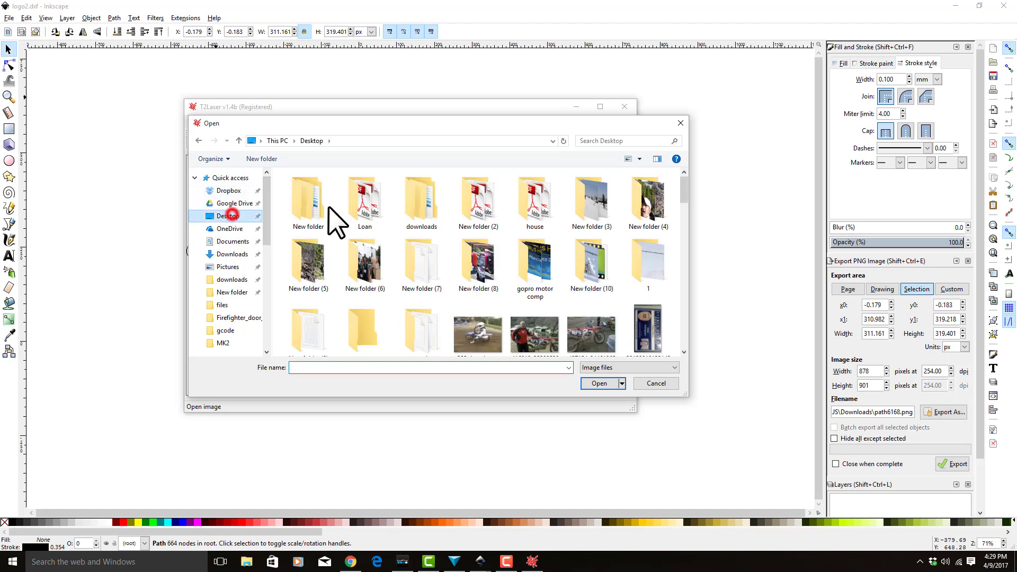
scroll("down", 3)
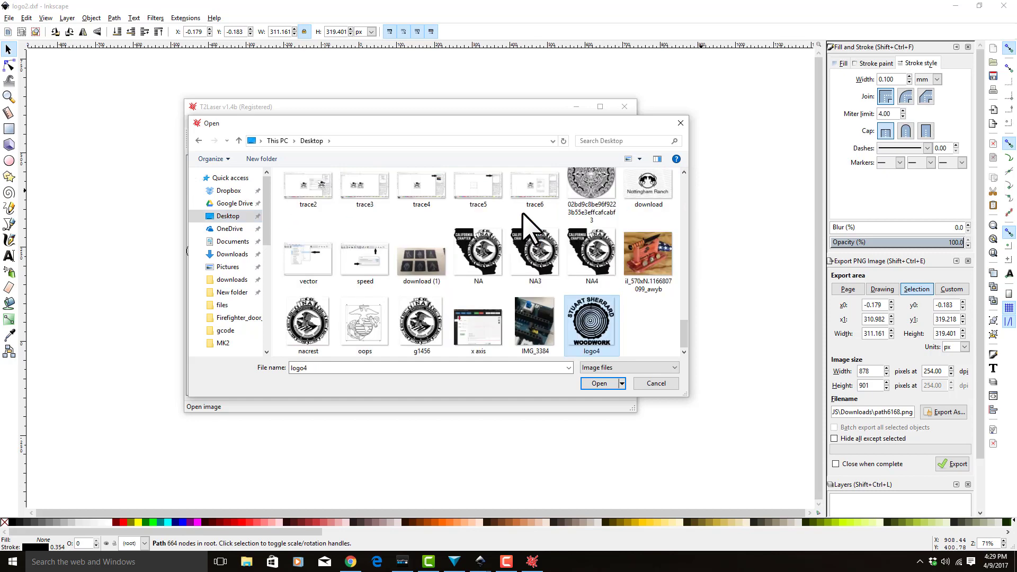
left_click(599, 384)
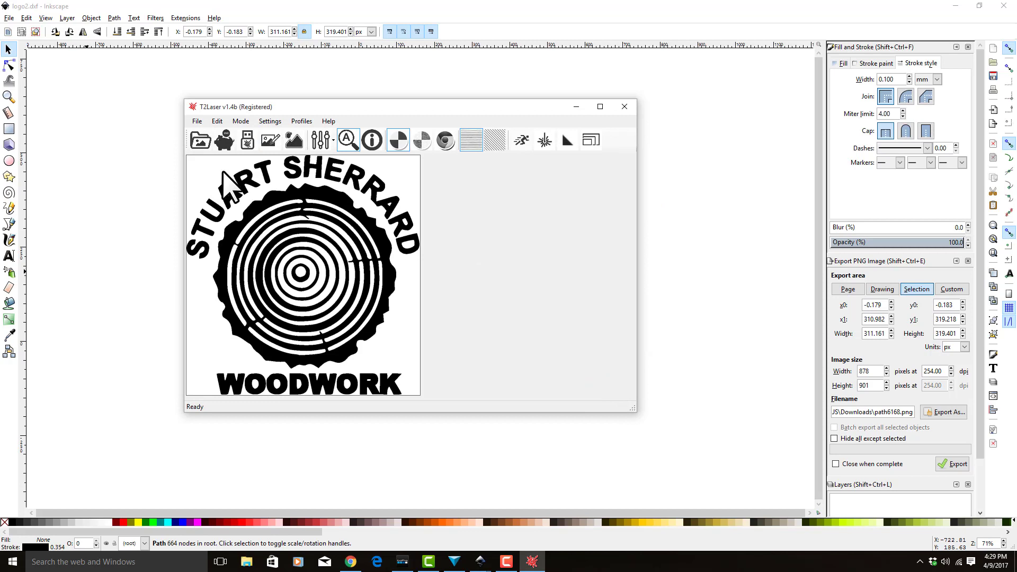
left_click(216, 121)
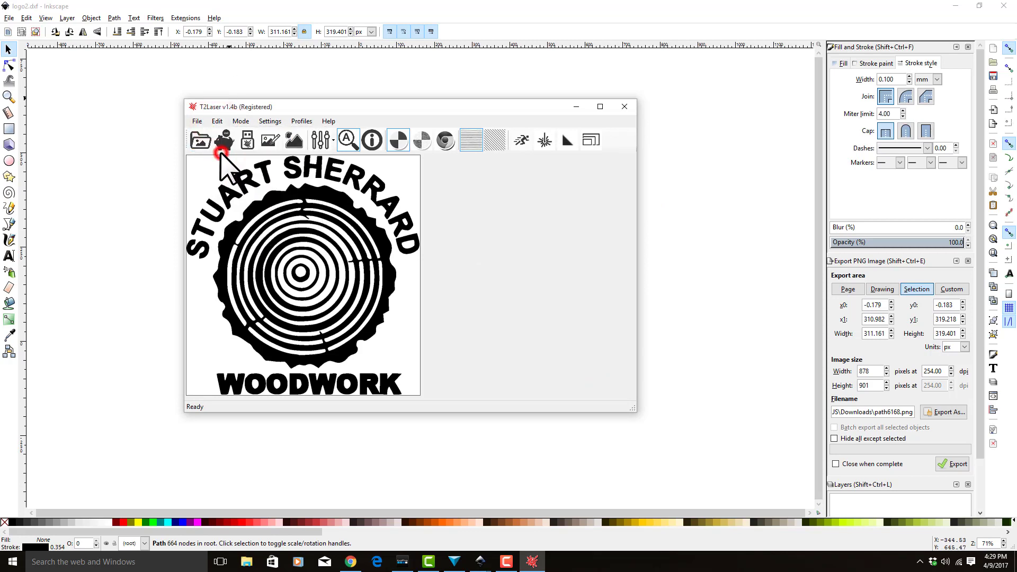
Step: Set the logo4 image to Sketch (Filled) mode and regenerate the outline sketch
left_click(224, 139)
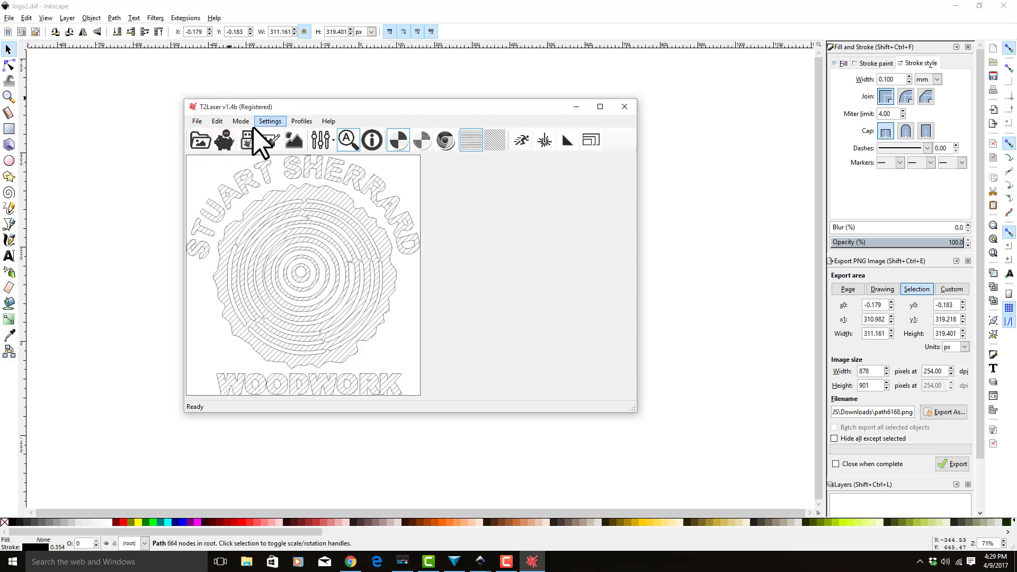
left_click(240, 121)
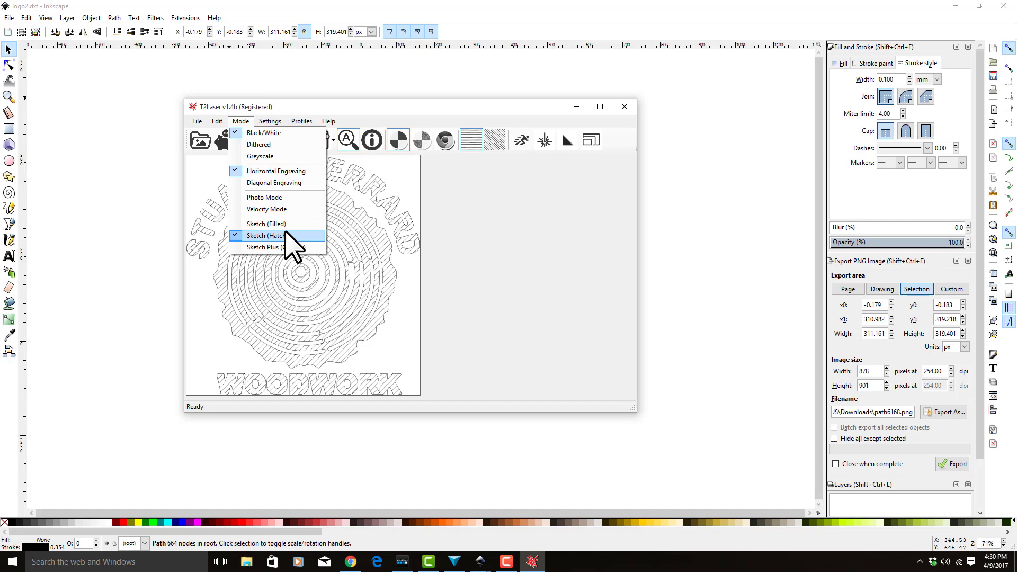
mouse_move(275, 223)
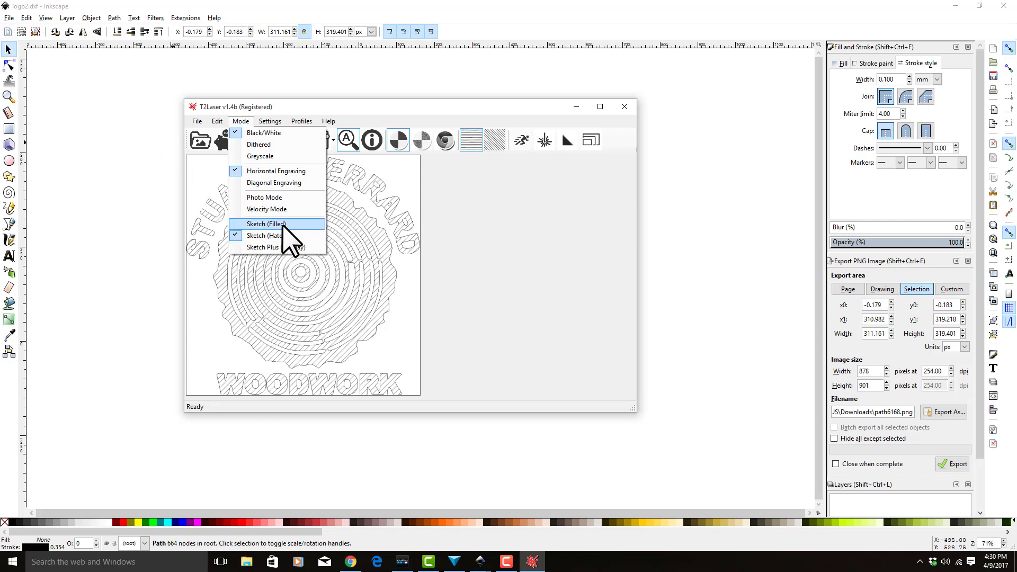
left_click(264, 224)
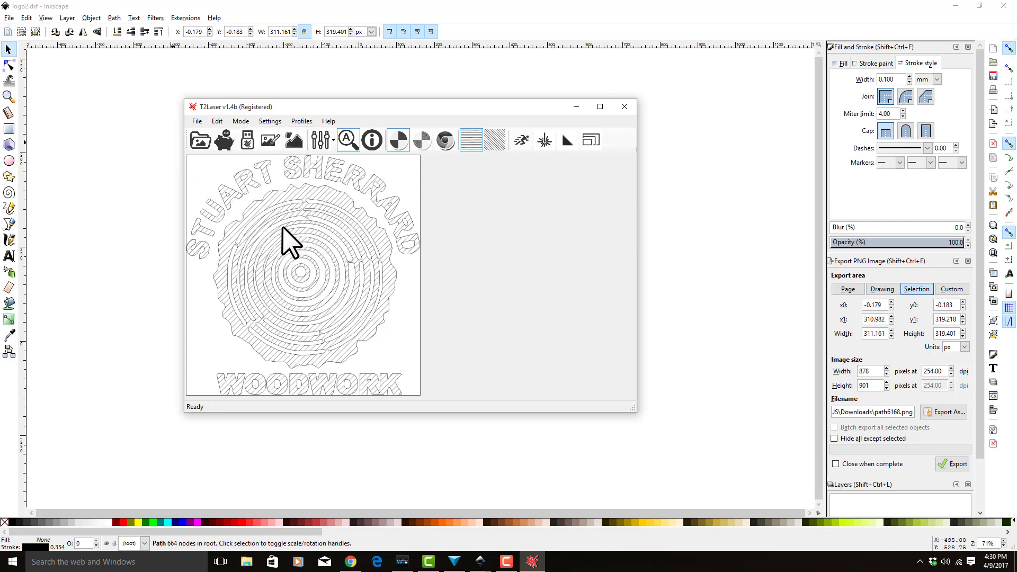
left_click(240, 122)
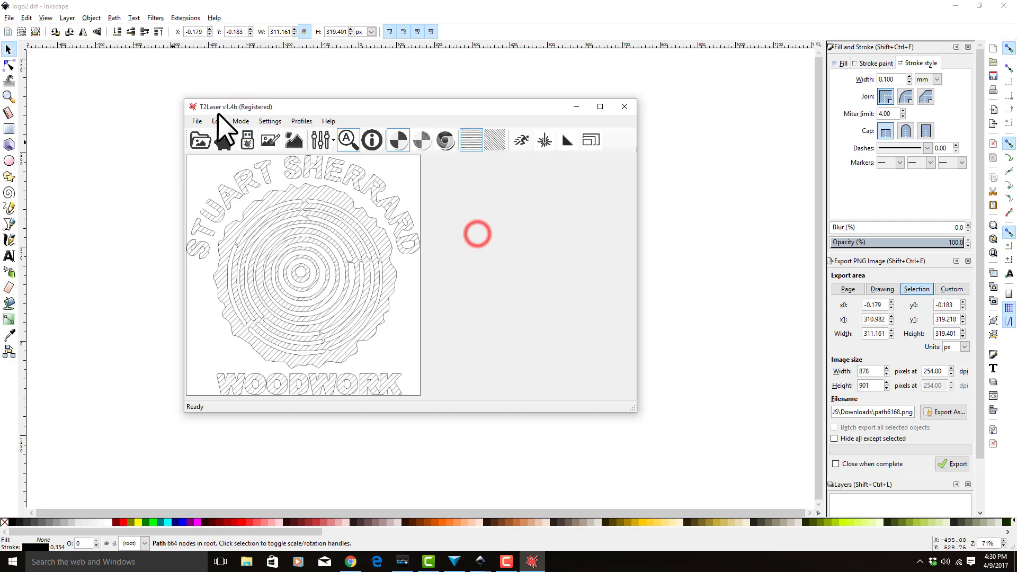
left_click(197, 121)
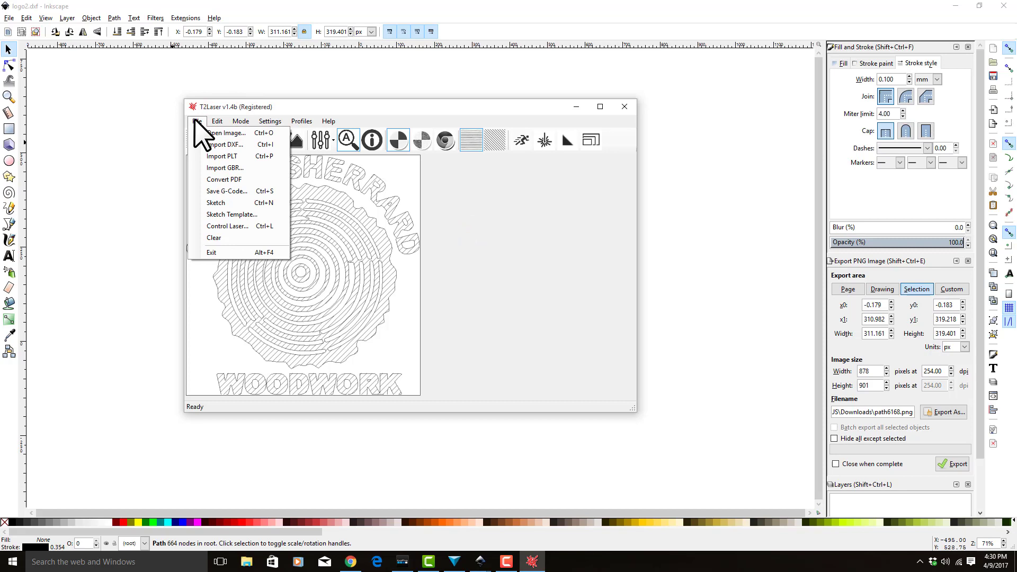
left_click(197, 121)
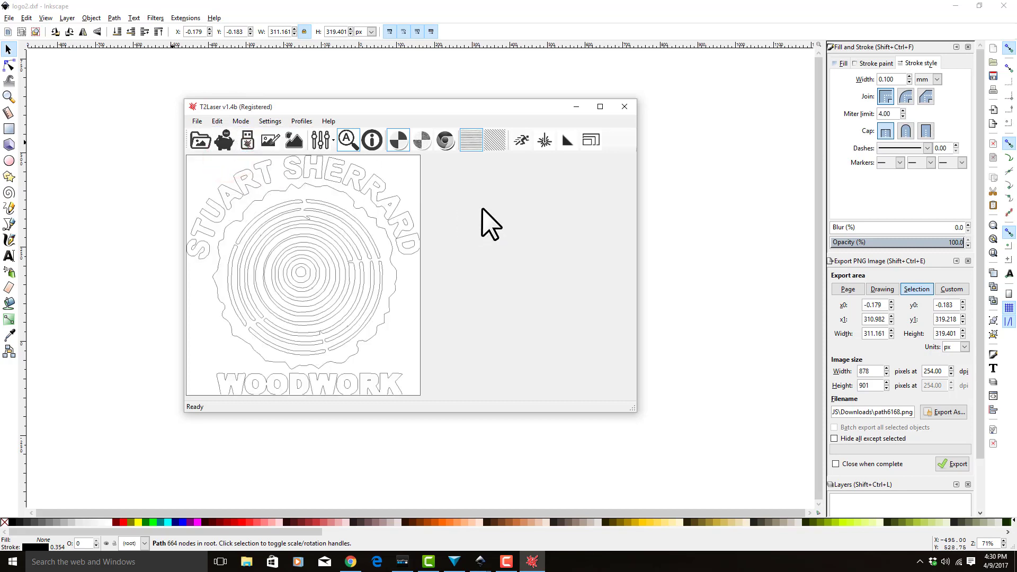
mouse_move(315, 266)
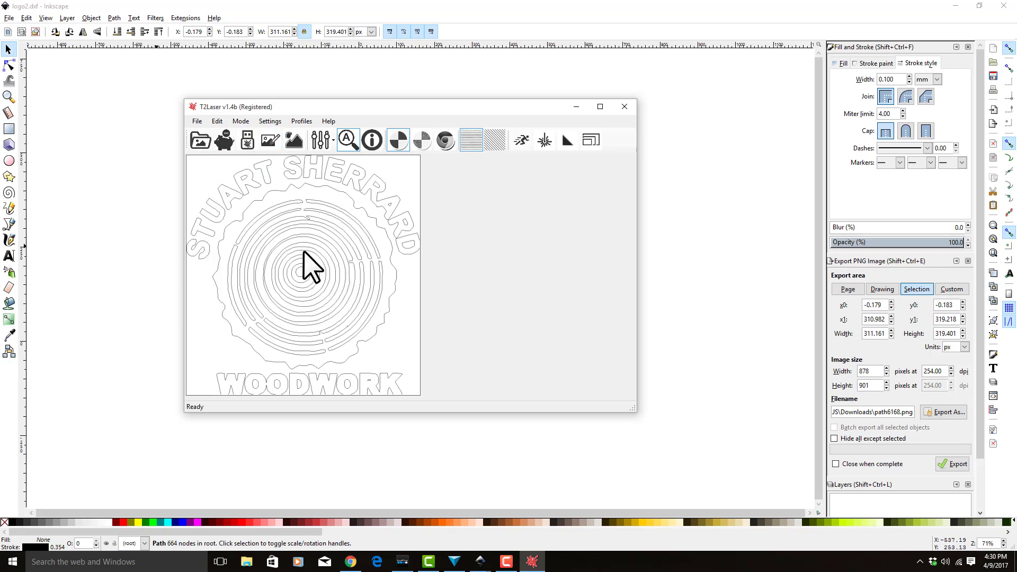
mouse_move(221, 195)
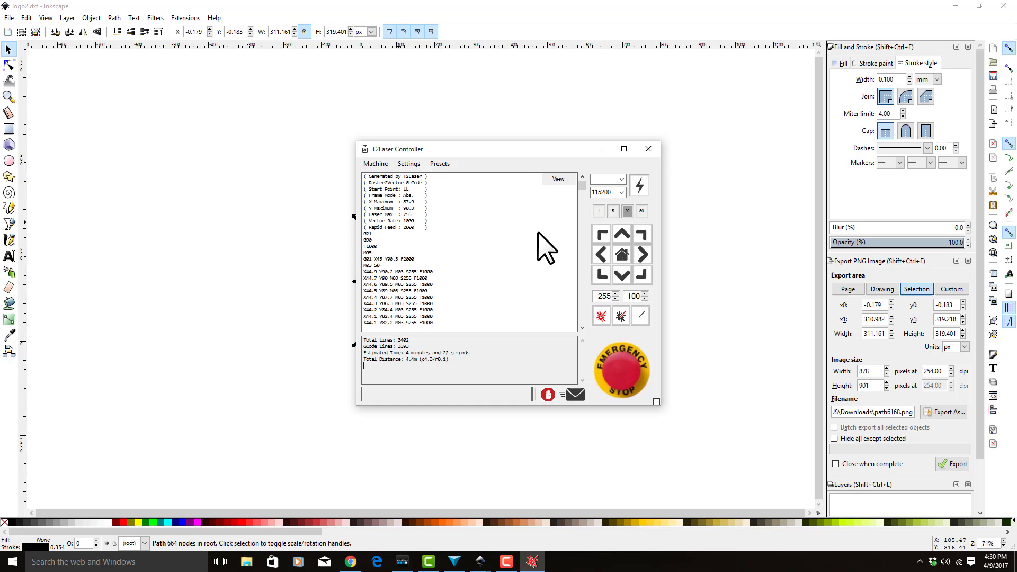
Step: Preview the logo's G-code toolpath in the viewer, then close it
left_click(556, 179)
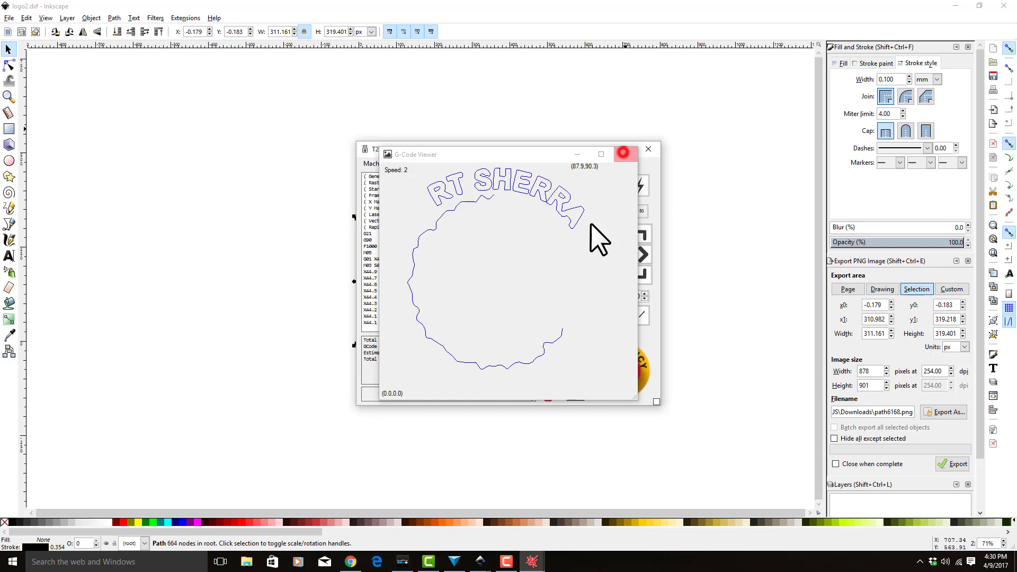
left_click(647, 154)
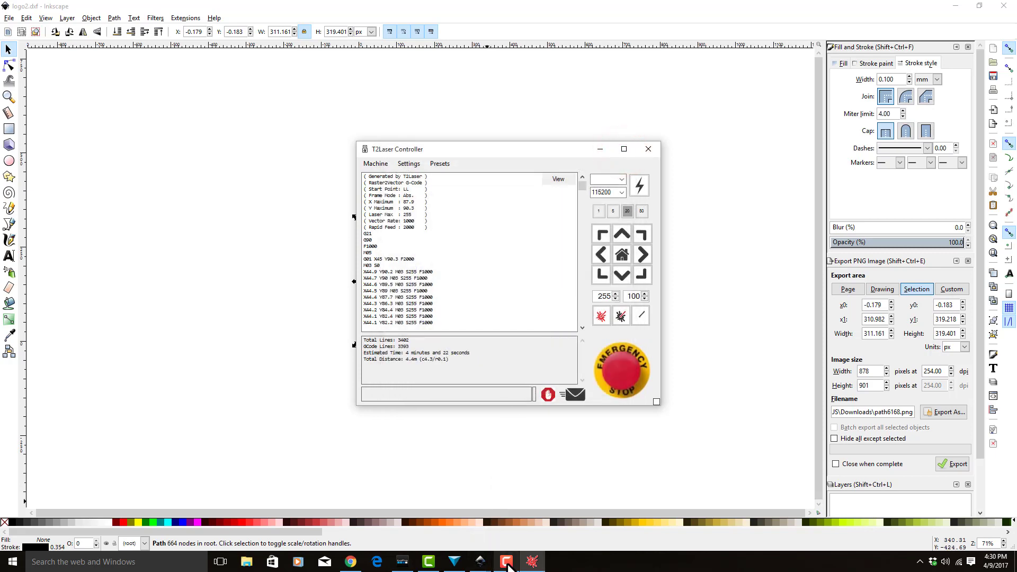